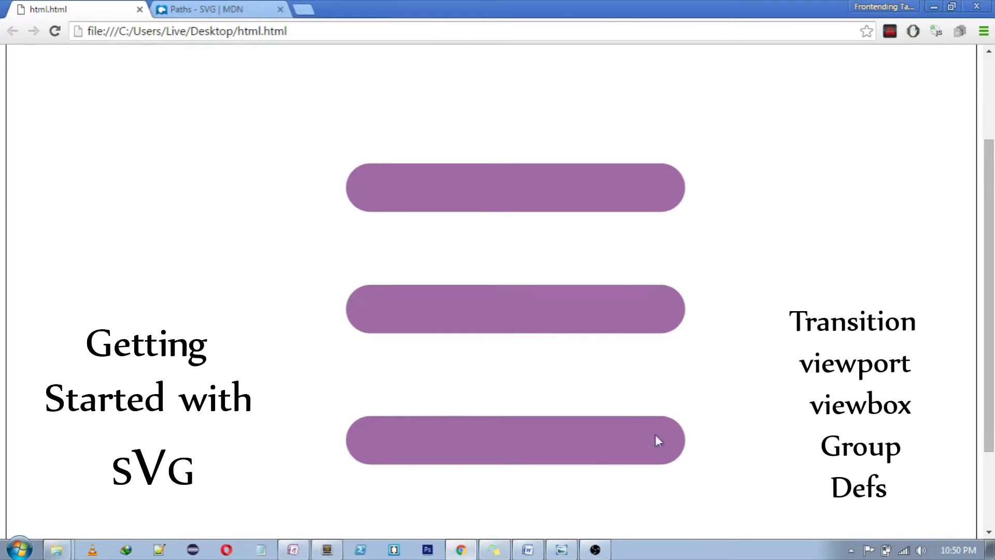
pyautogui.moveTo(747, 420)
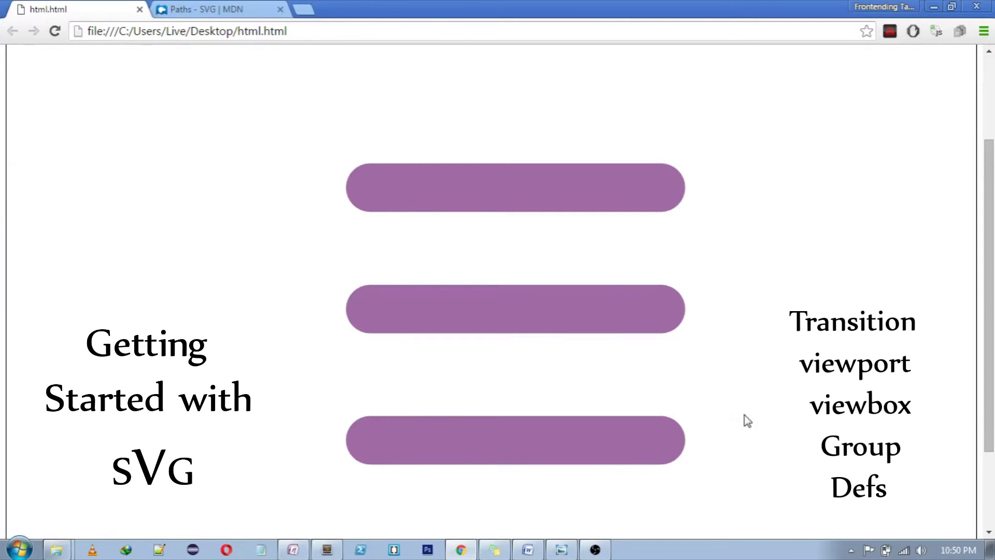
pyautogui.moveTo(561, 143)
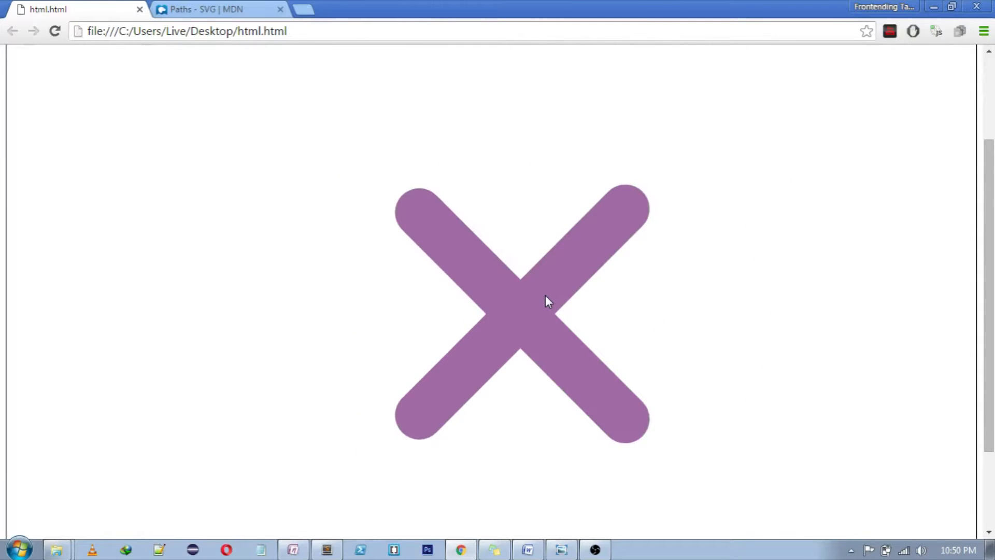
pyautogui.moveTo(479, 315)
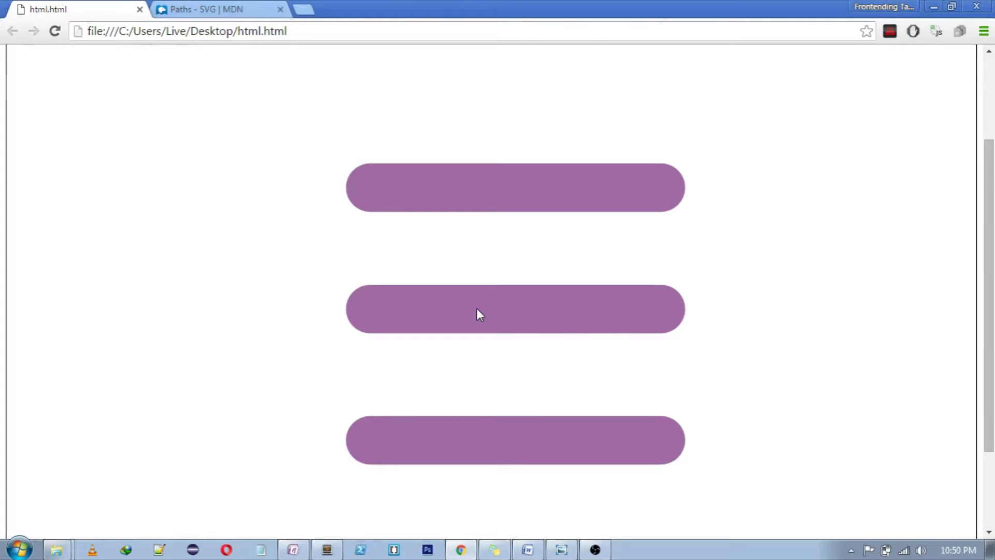
pyautogui.moveTo(457, 256)
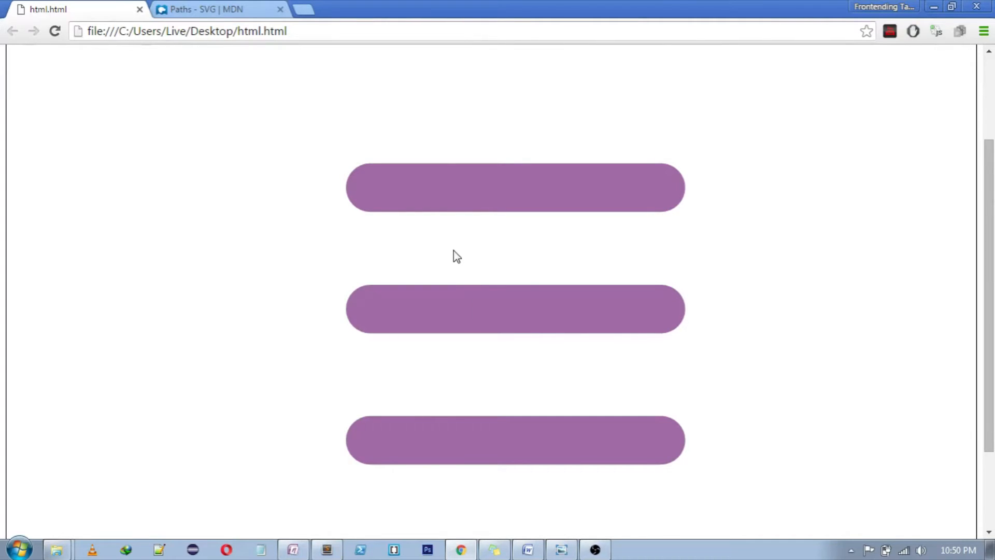
pyautogui.moveTo(506, 310)
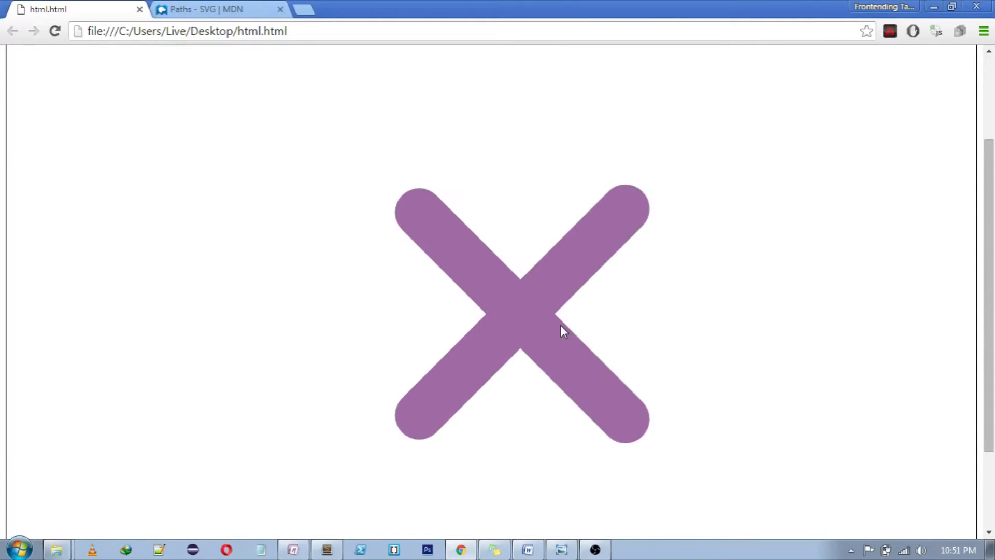
pyautogui.moveTo(528, 317)
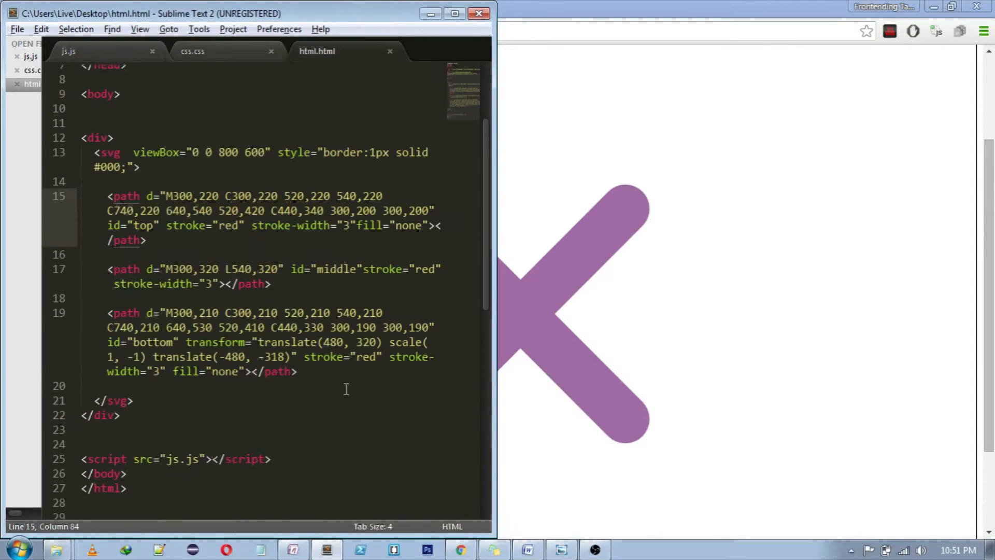
# Step: Empty the css.css stylesheet of its path and .cross rules, save it, and return to html.html
pyautogui.click(193, 50)
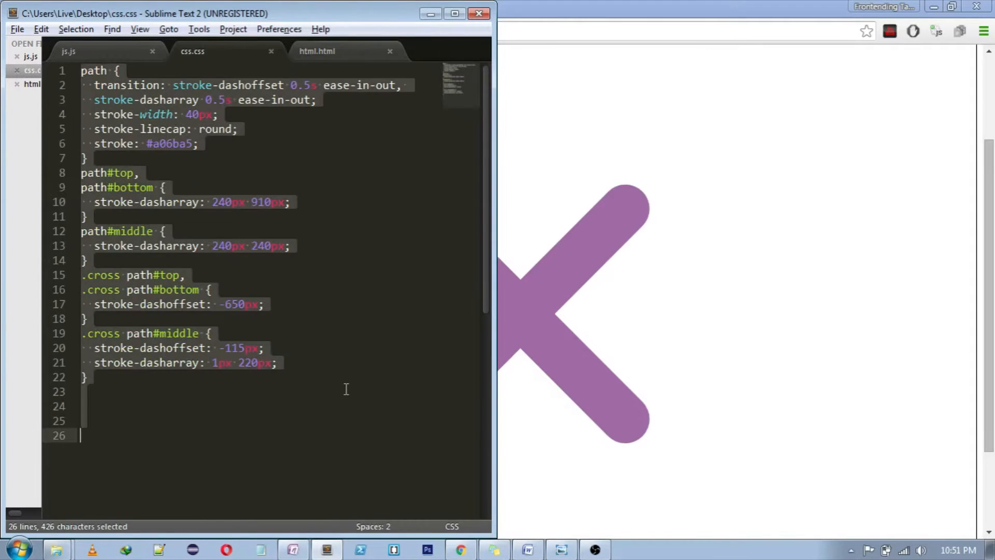
pyautogui.click(317, 51)
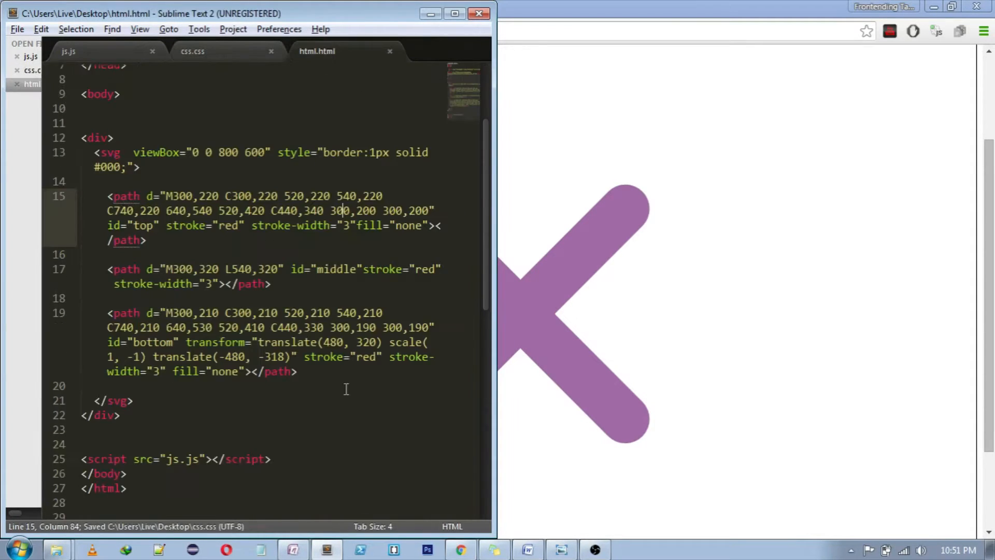
pyautogui.click(69, 51)
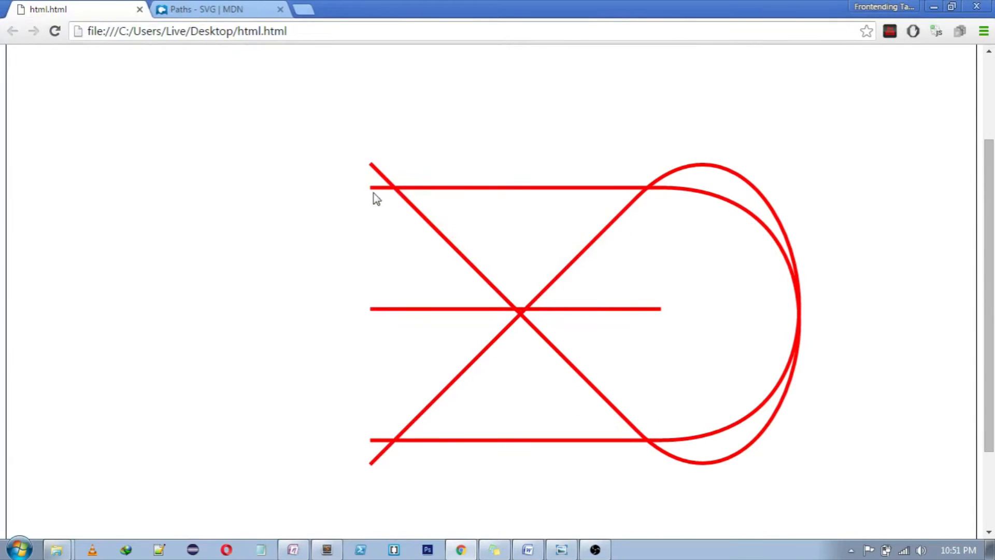
pyautogui.moveTo(682, 205)
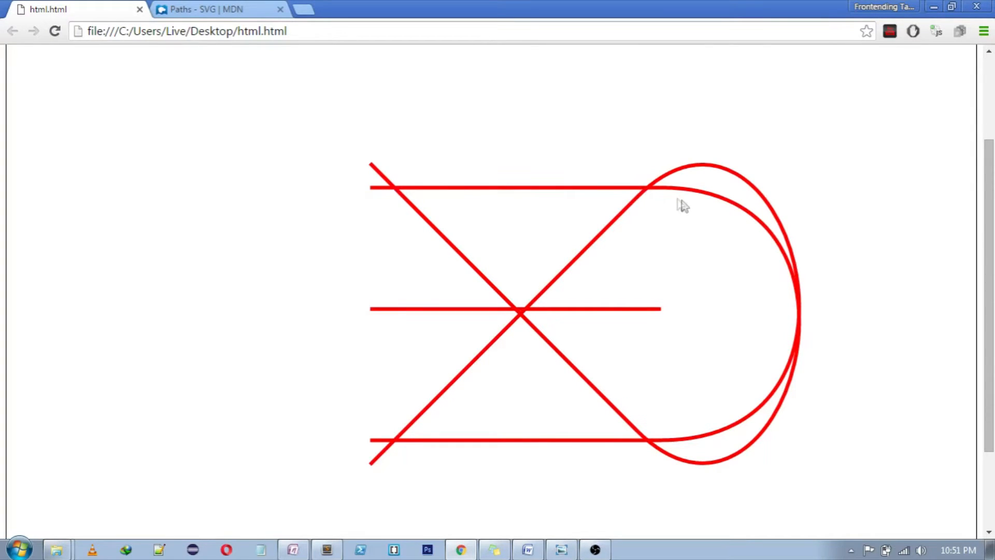
pyautogui.moveTo(621, 418)
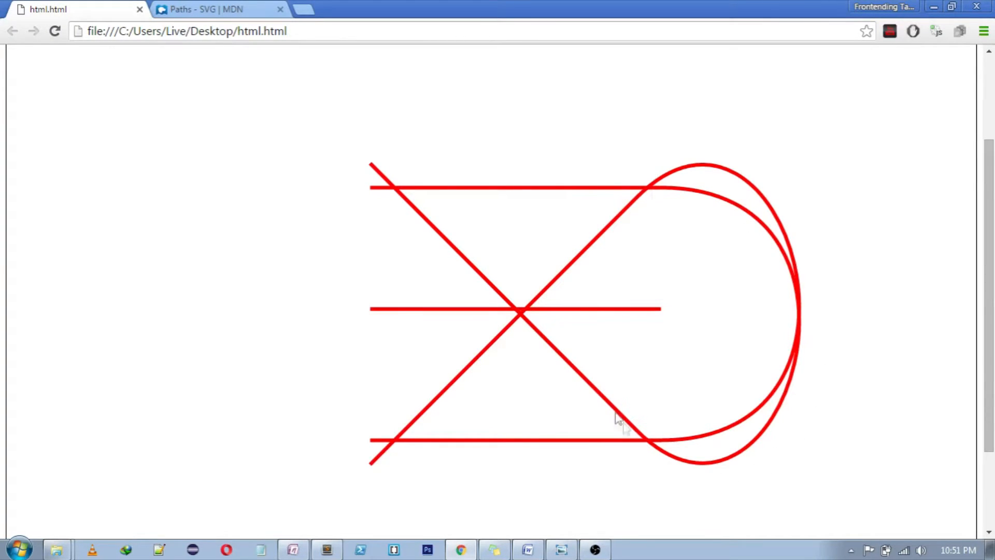
pyautogui.moveTo(377, 263)
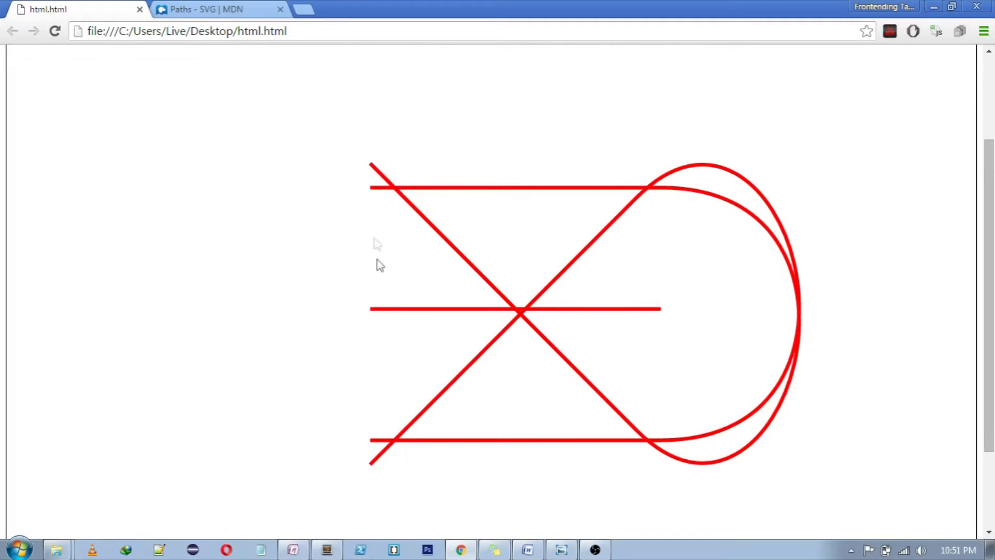
pyautogui.moveTo(440, 380)
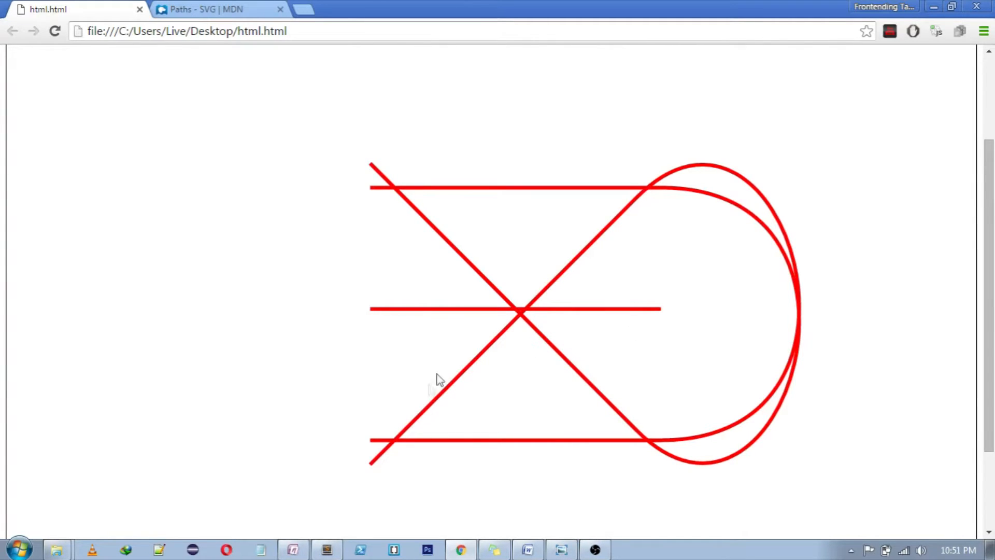
pyautogui.moveTo(330, 438)
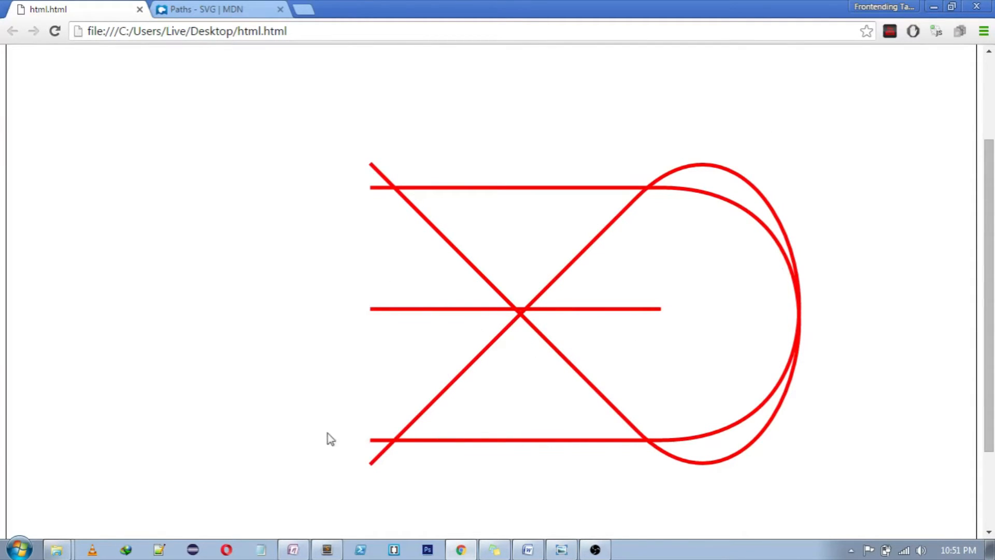
# Step: Return to the HTML source after viewing the plain red paths in Chrome
pyautogui.click(326, 550)
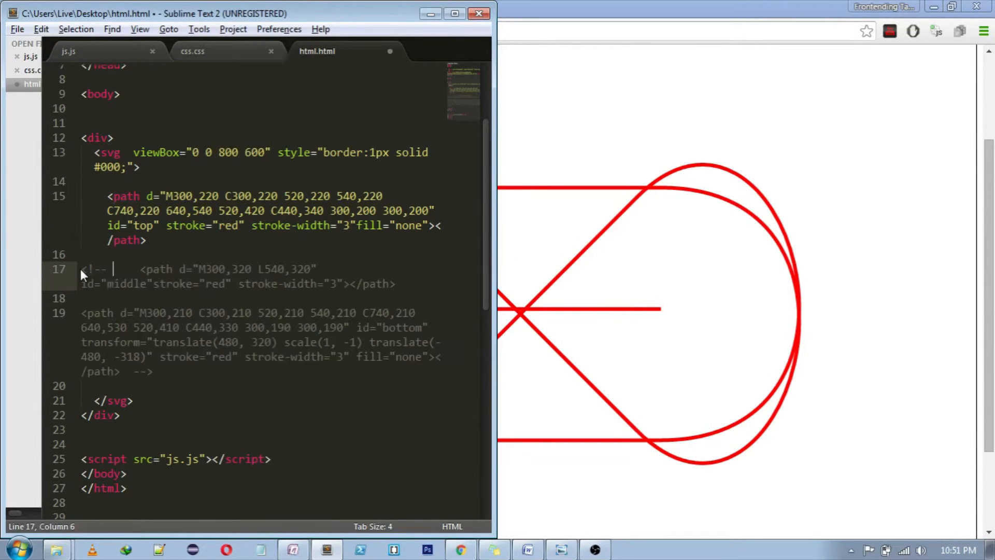
# Step: Comment out the middle and bottom paths so only the top path renders, then check it in Chrome
pyautogui.click(460, 549)
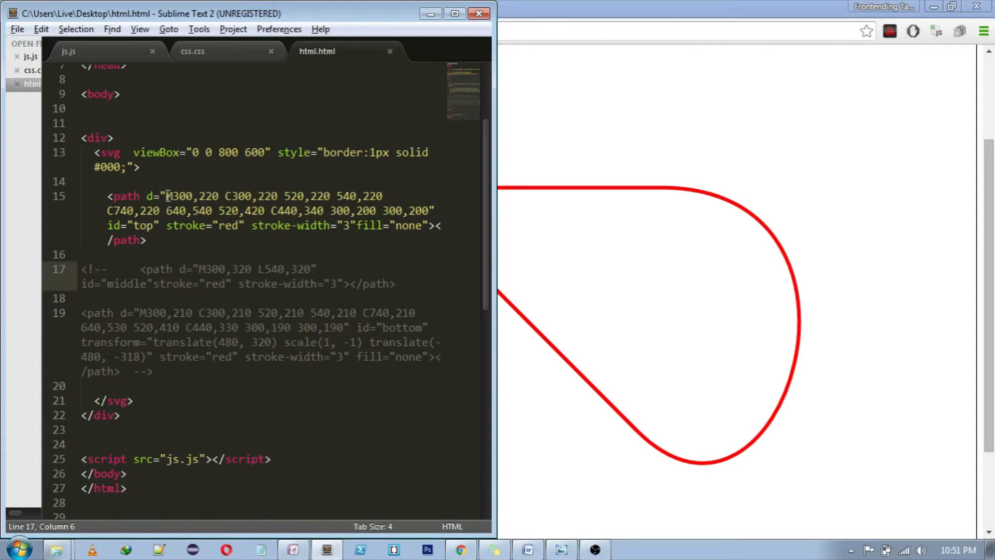
pyautogui.click(170, 196)
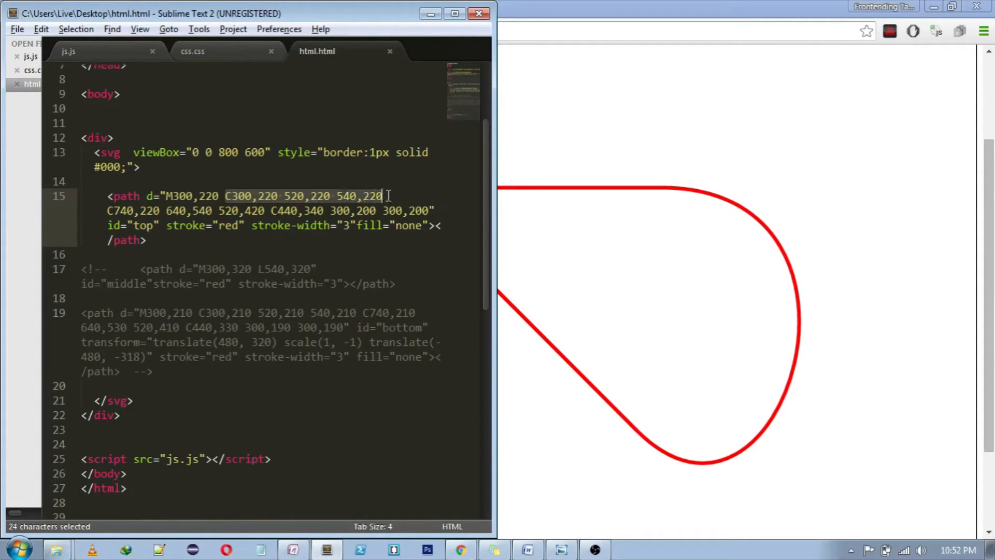
pyautogui.click(383, 196)
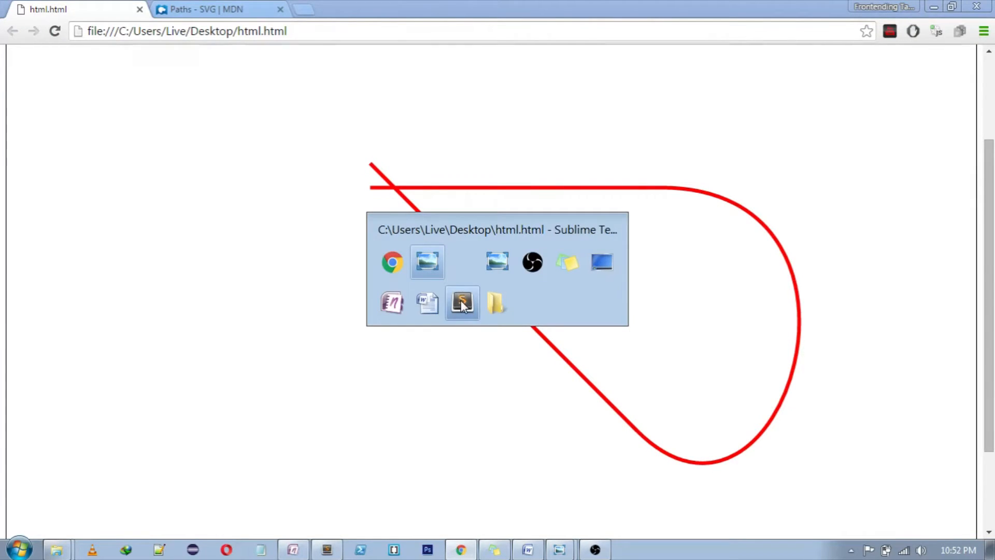
pyautogui.click(463, 302)
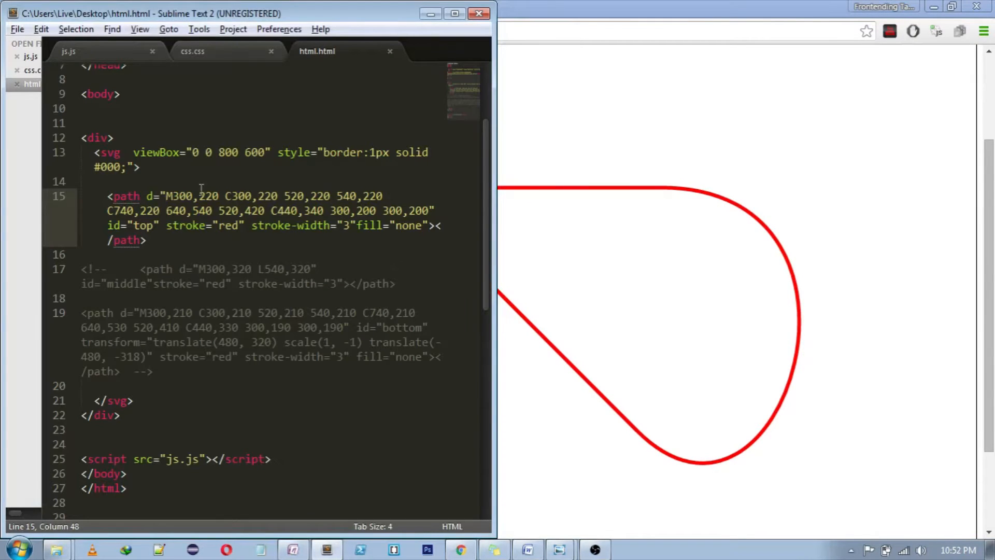
pyautogui.doubleClick(192, 196)
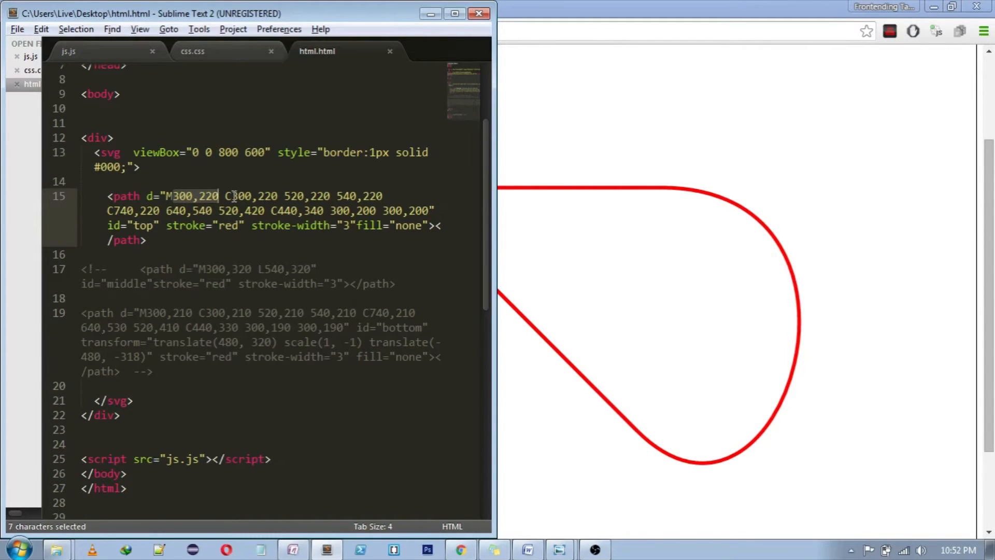
# Step: Trim the top path to its first cubic segment from 300,220 to 540,220 and save
pyautogui.click(239, 196)
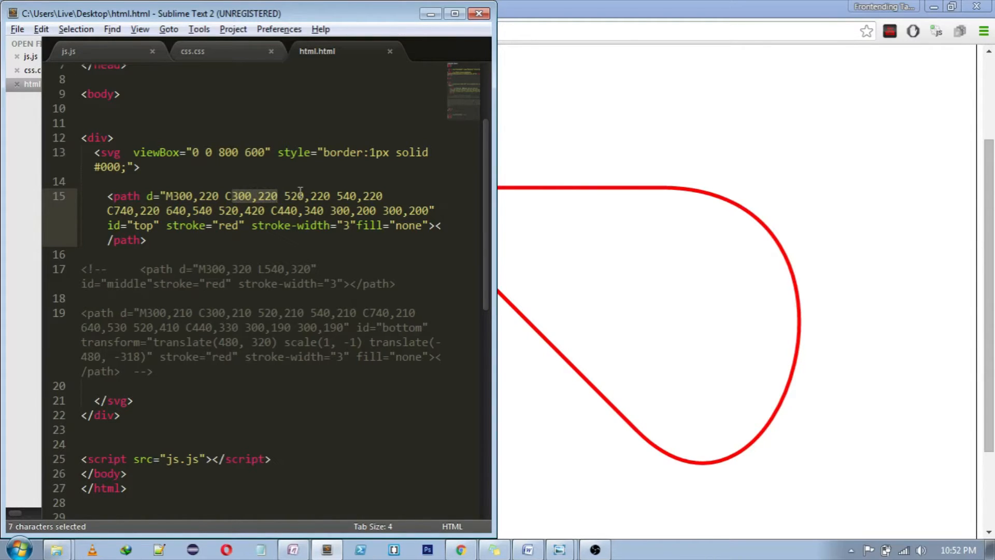
pyautogui.click(343, 196)
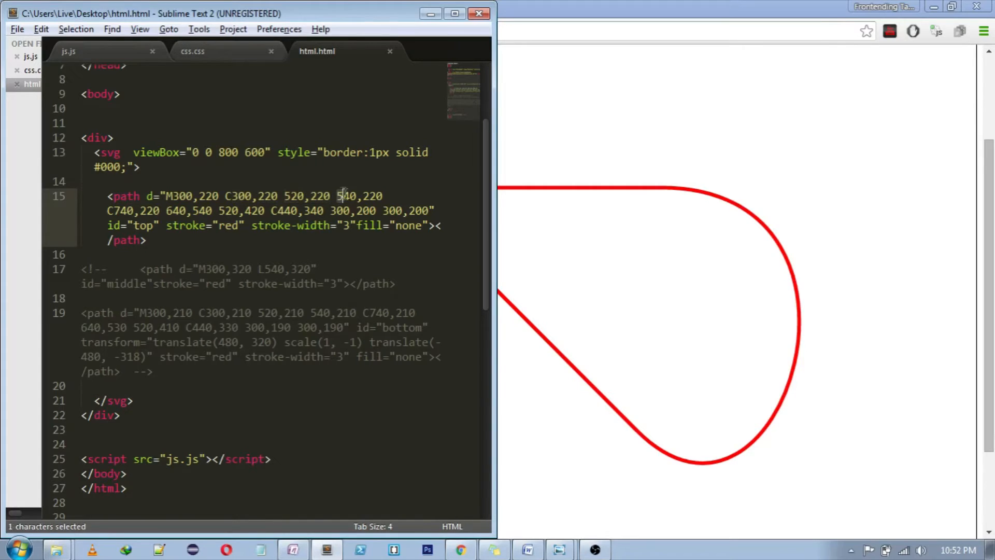
pyautogui.click(380, 196)
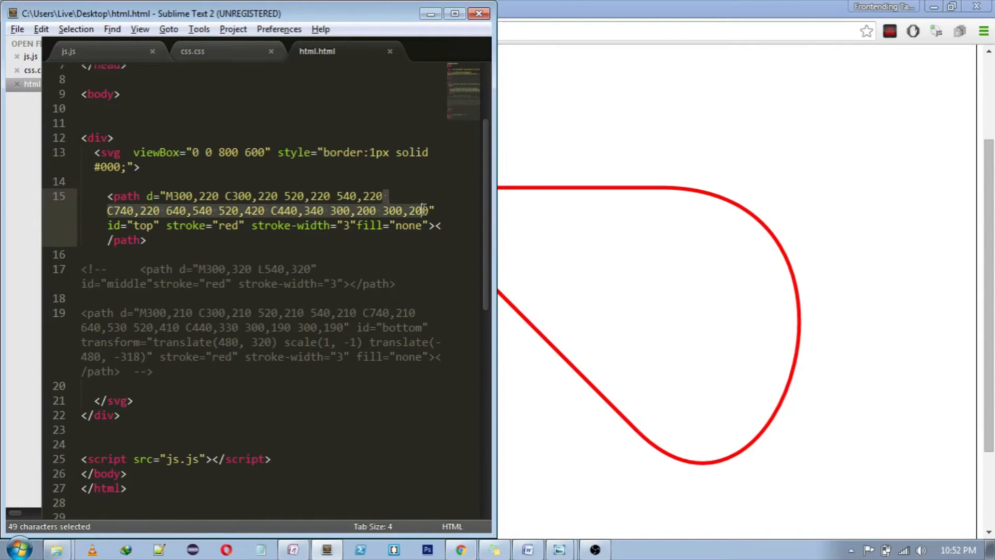
pyautogui.press('Delete')
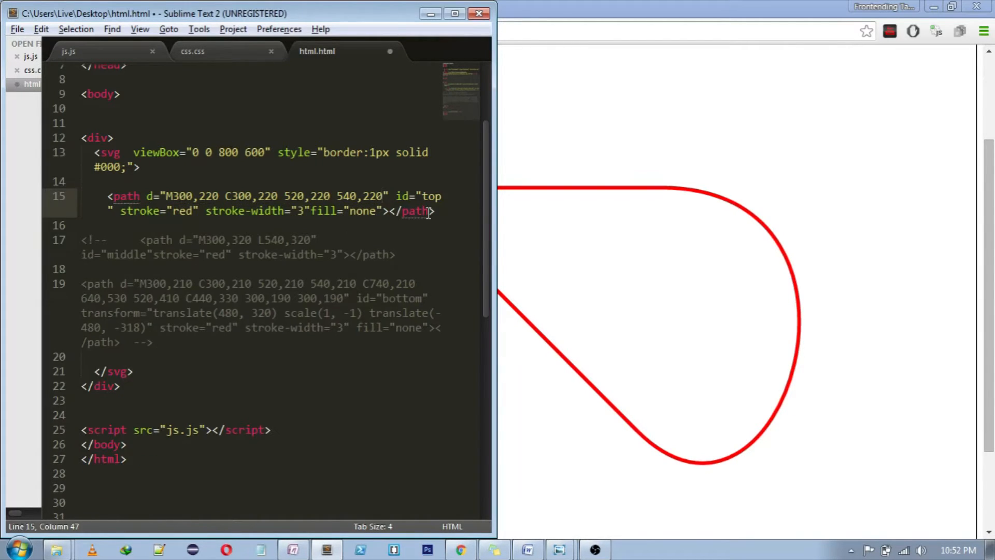
pyautogui.press('ctrl+s')
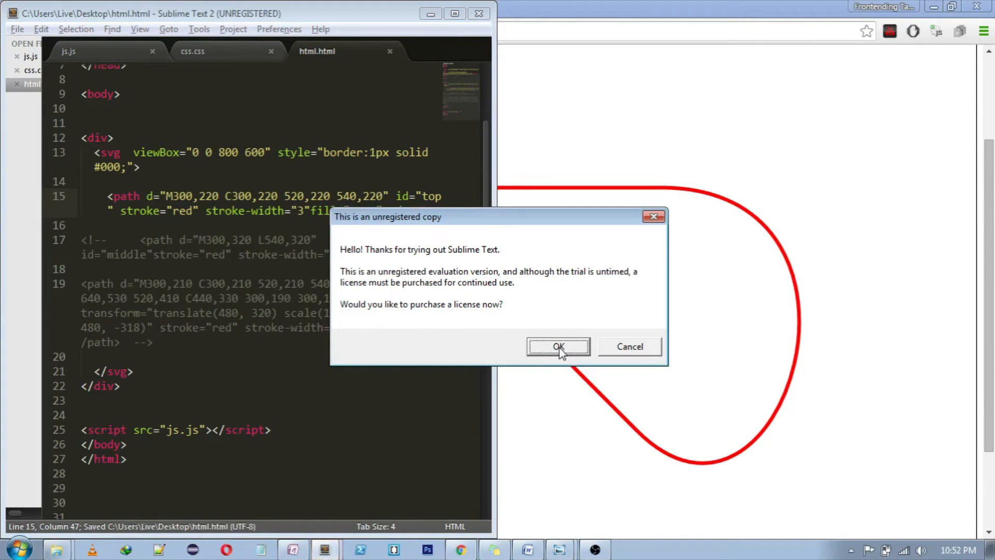
pyautogui.click(558, 346)
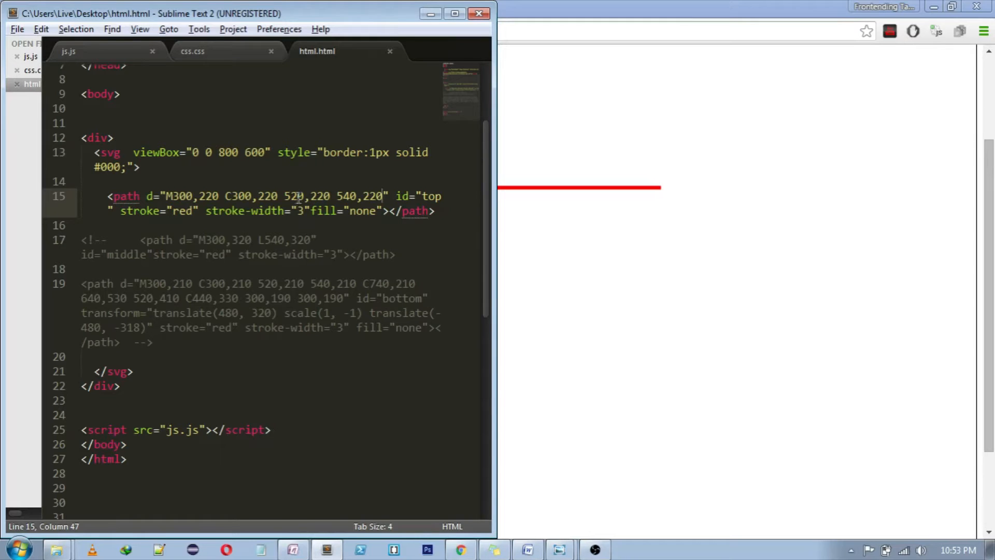
# Step: Select the top path's control point coordinates 300,220 and 520,220 for editing
pyautogui.doubleClick(253, 196)
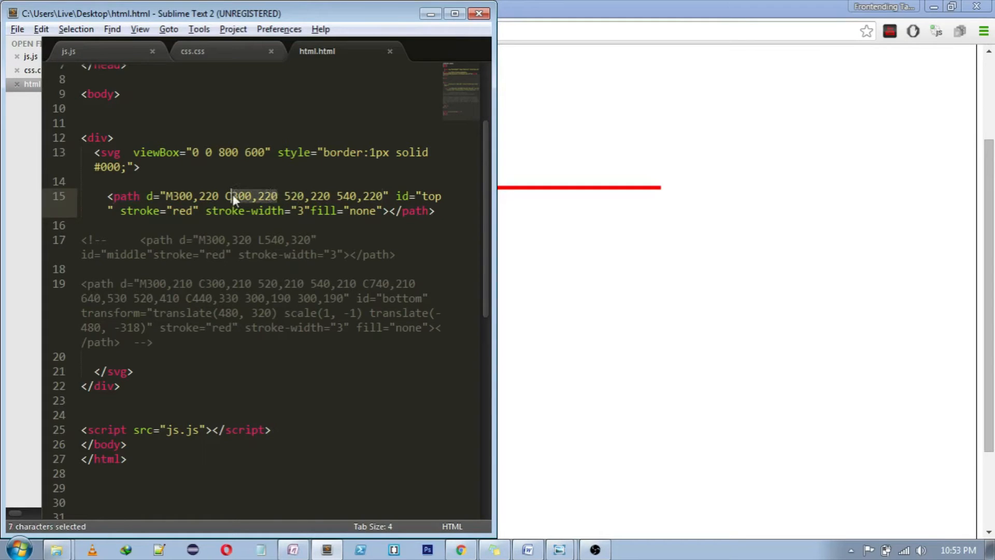
pyautogui.click(460, 549)
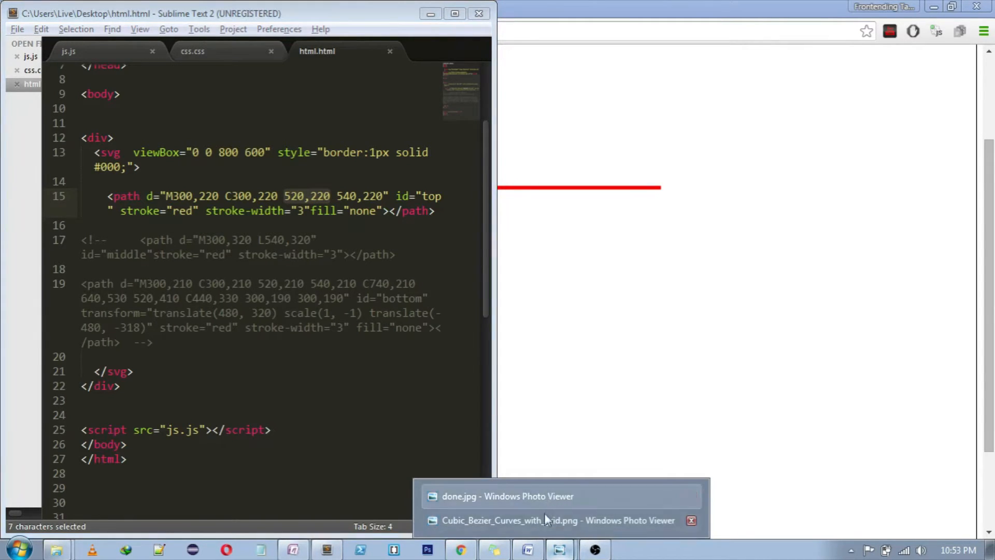
# Step: Bring up the Cubic_Bezier_Curves_with_grid.png reference image in Windows Photo Viewer
pyautogui.click(558, 519)
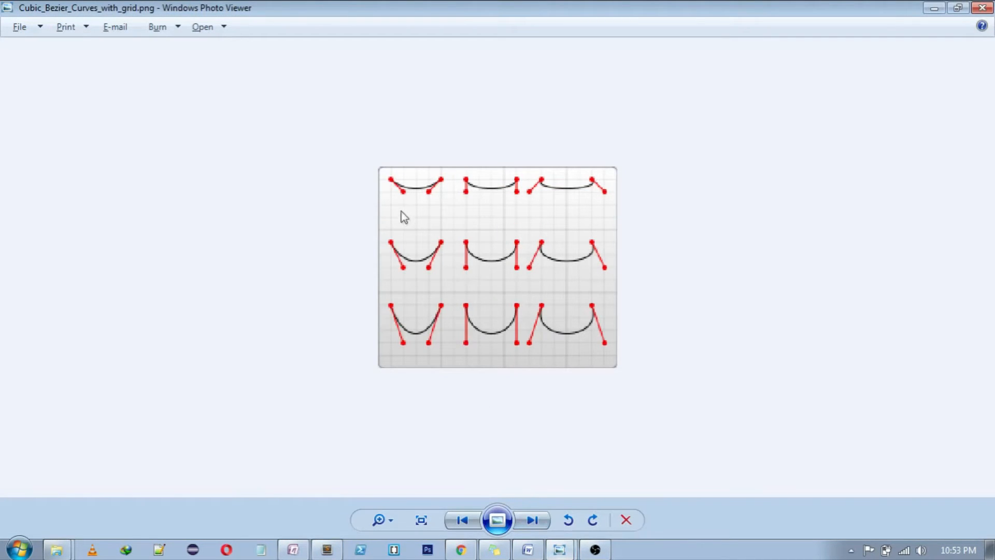
pyautogui.moveTo(394, 185)
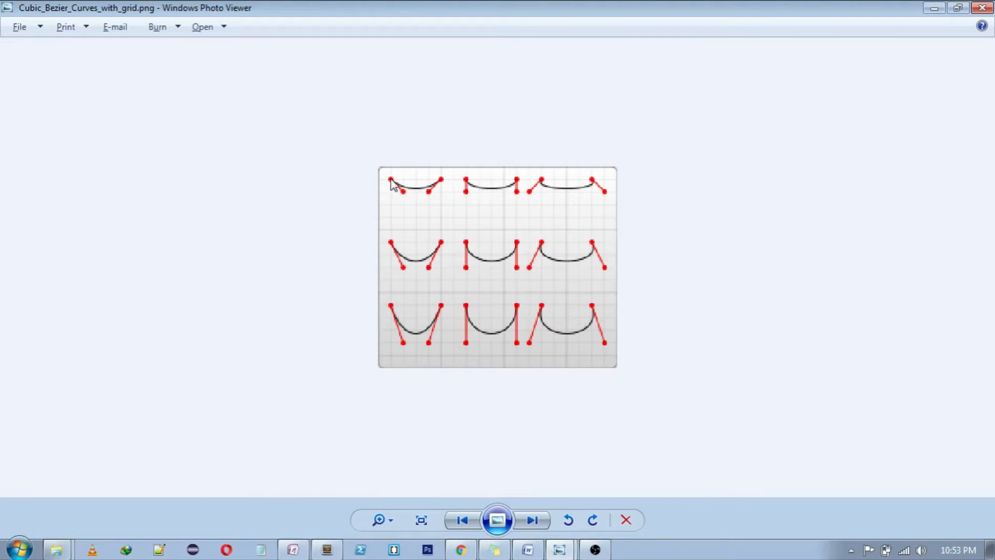
pyautogui.moveTo(442, 185)
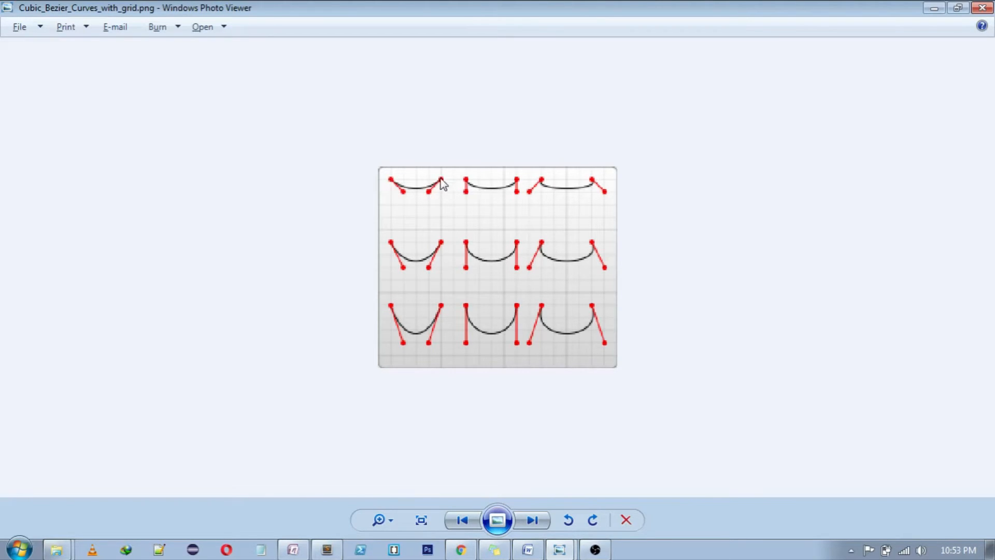
pyautogui.moveTo(417, 157)
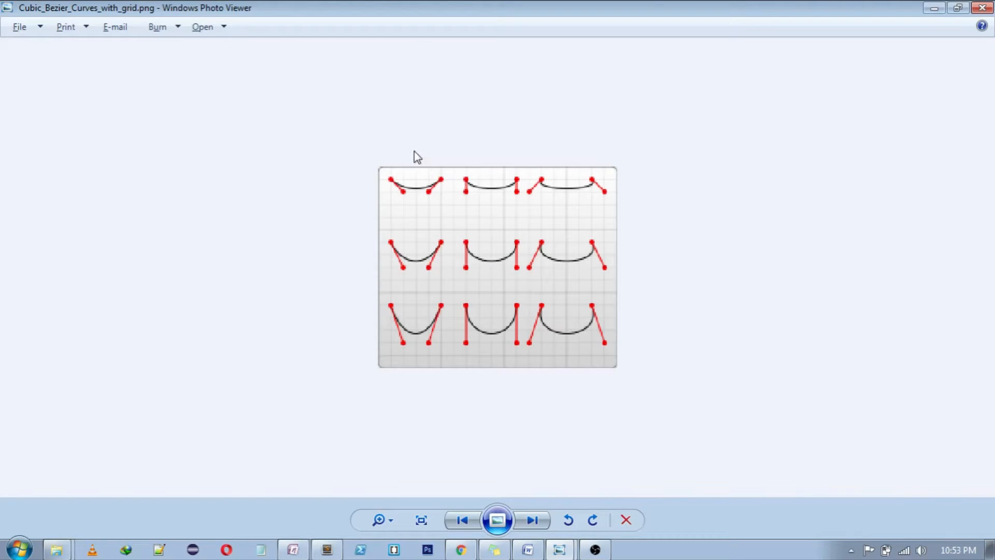
pyautogui.moveTo(406, 200)
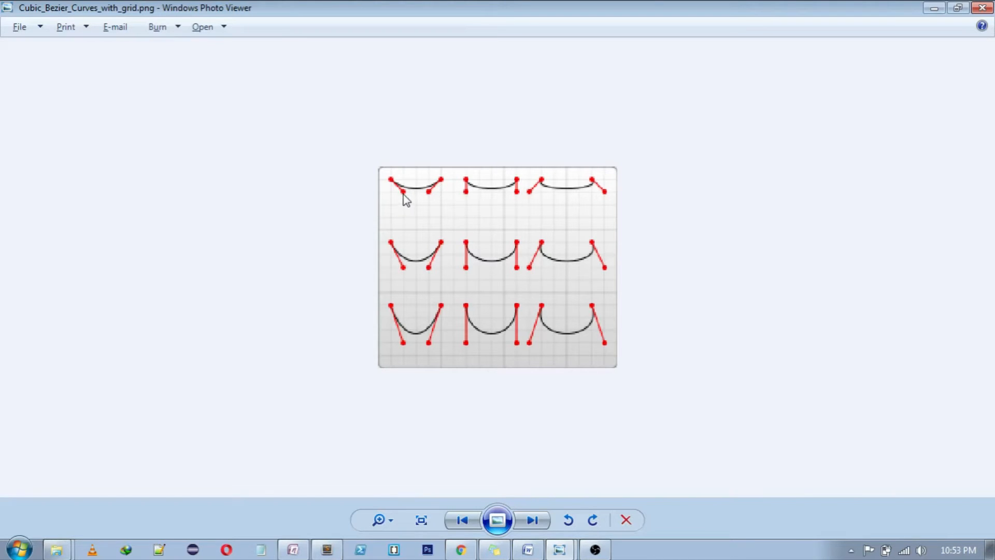
pyautogui.moveTo(391, 204)
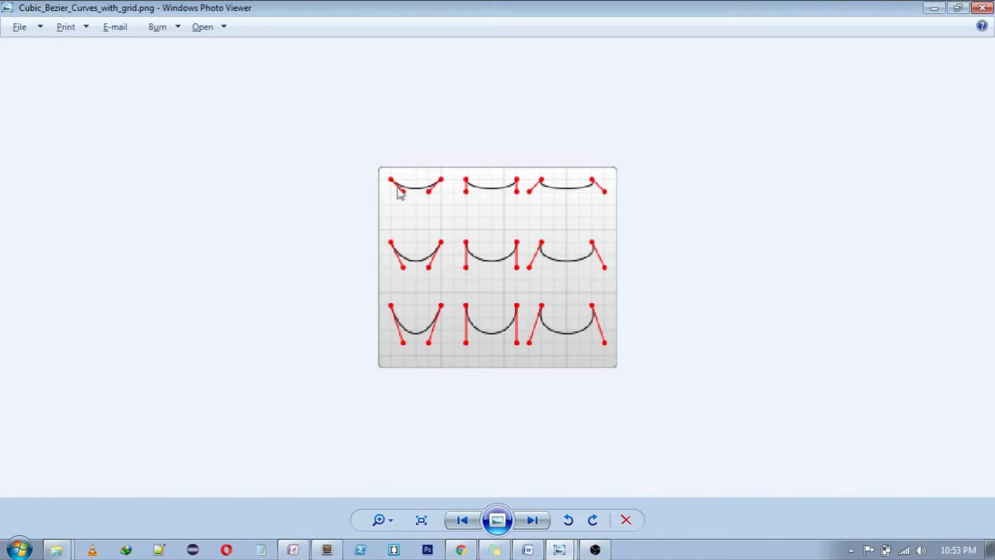
pyautogui.moveTo(476, 196)
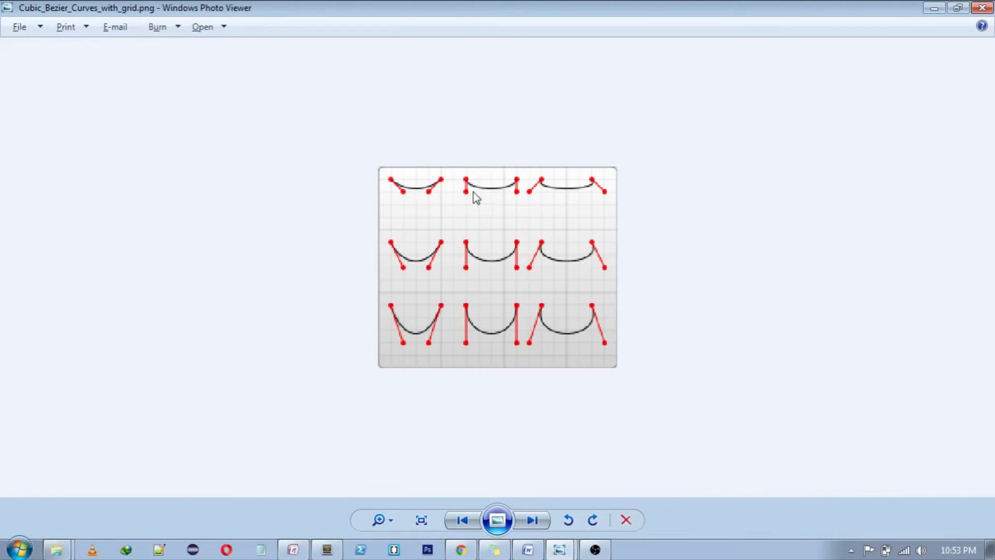
pyautogui.moveTo(565, 201)
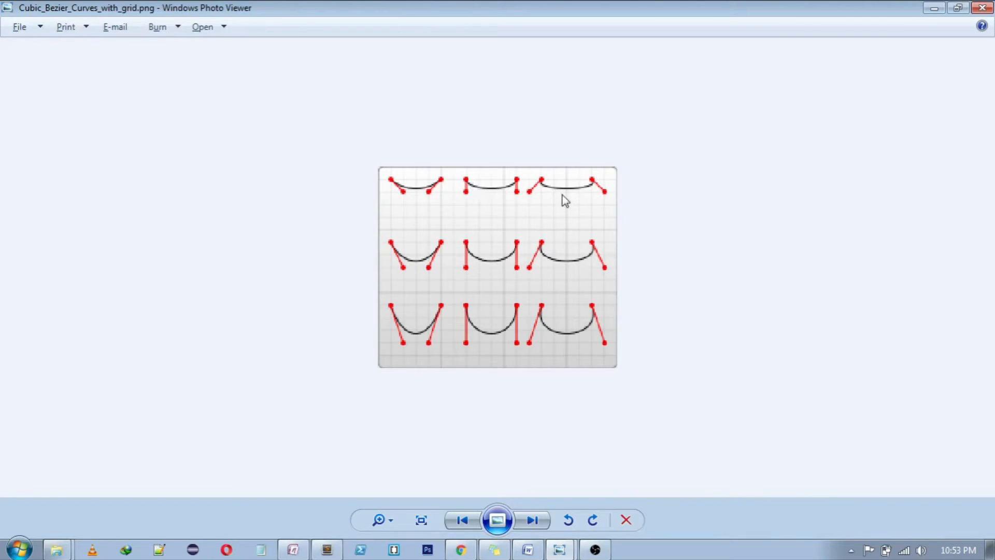
pyautogui.moveTo(538, 264)
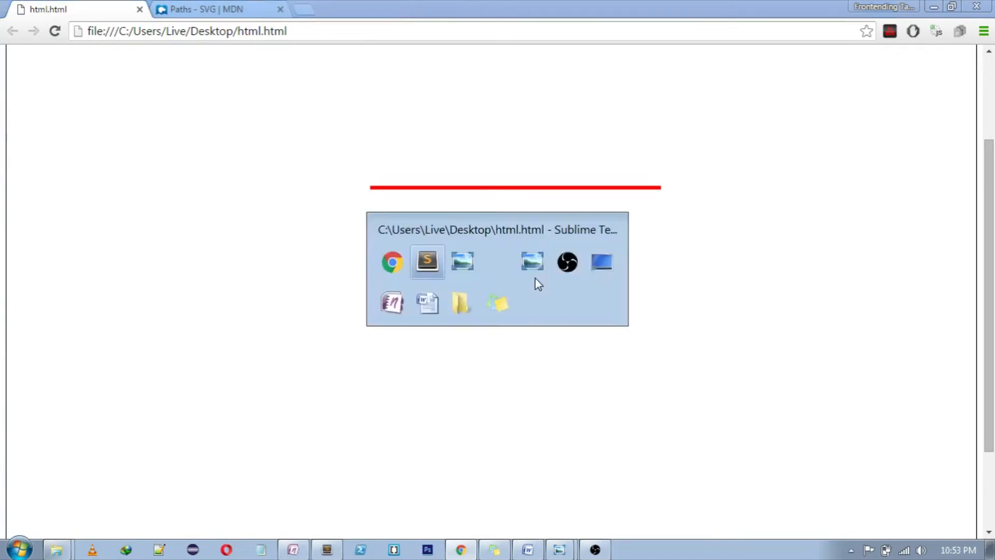
# Step: Change the top path's control points to 300,240 and 520,200, save, preview the S-curve, then start reverting
pyautogui.click(427, 262)
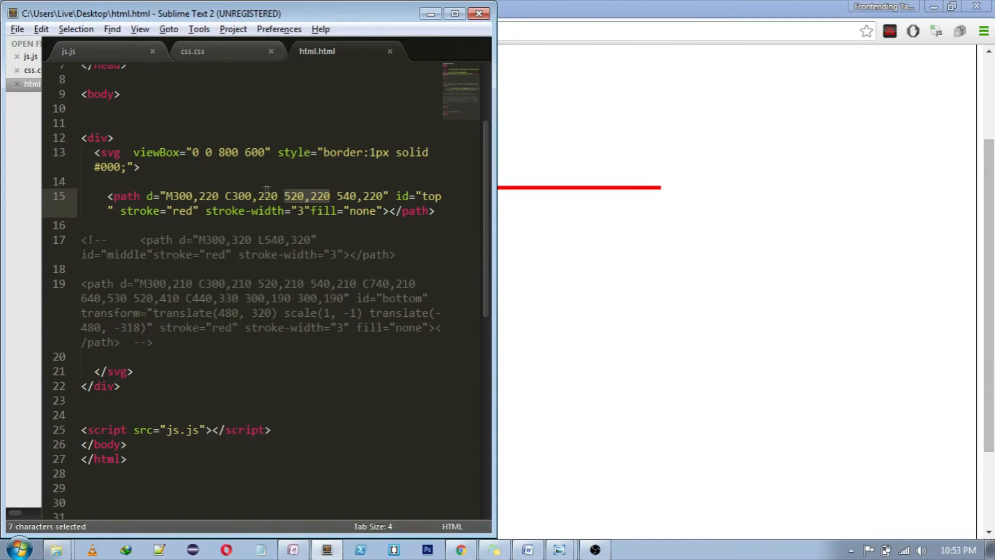
pyautogui.click(267, 196)
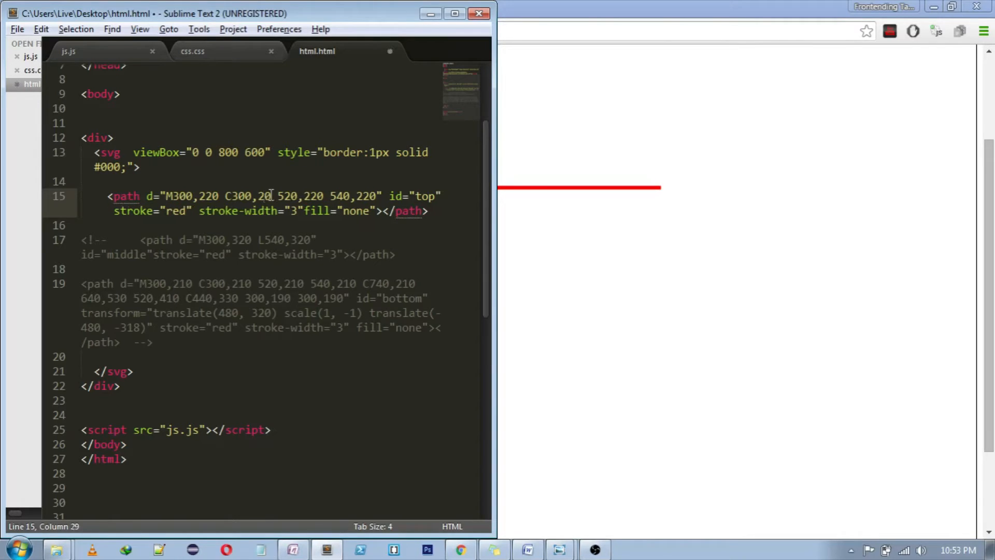
pyautogui.click(460, 549)
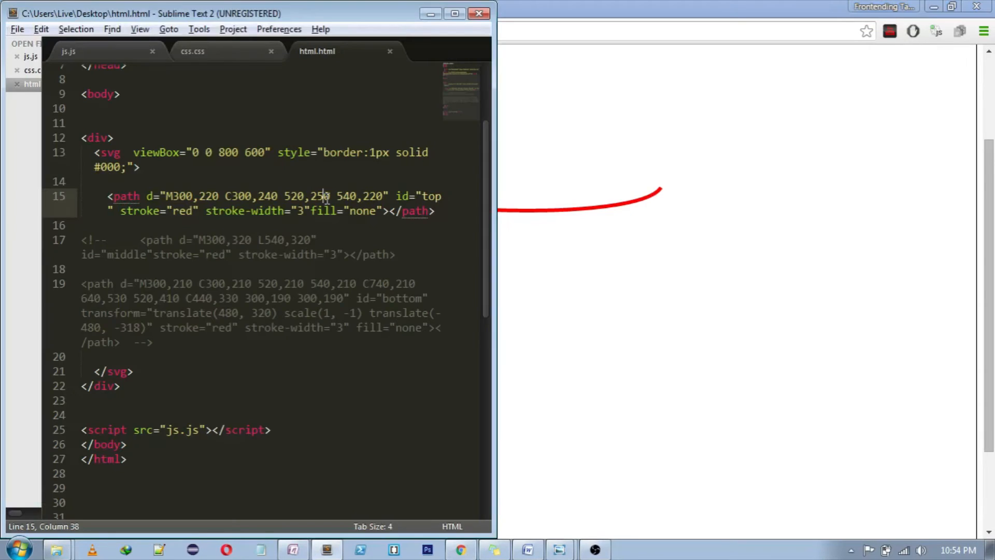
pyautogui.press('Backspace')
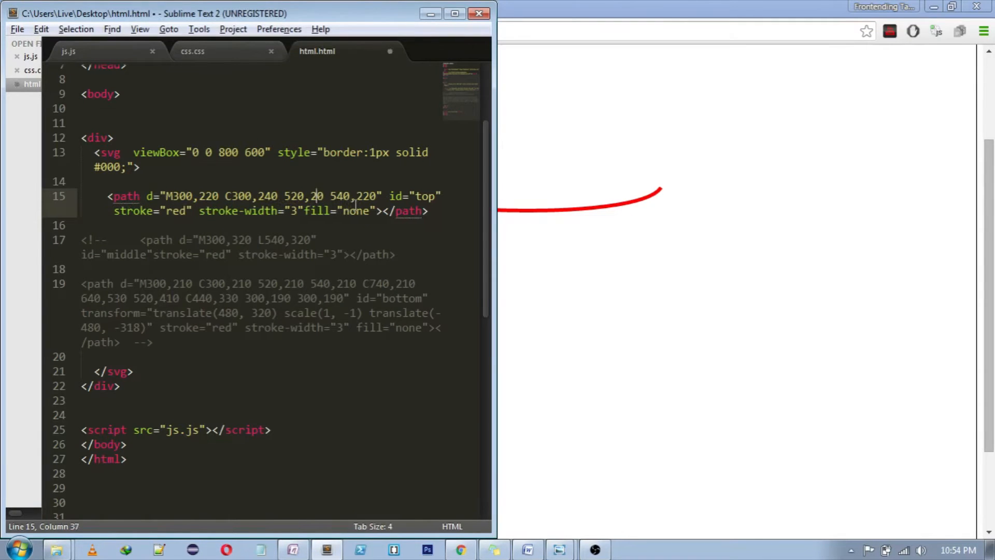
pyautogui.click(460, 550)
pyautogui.write('0')
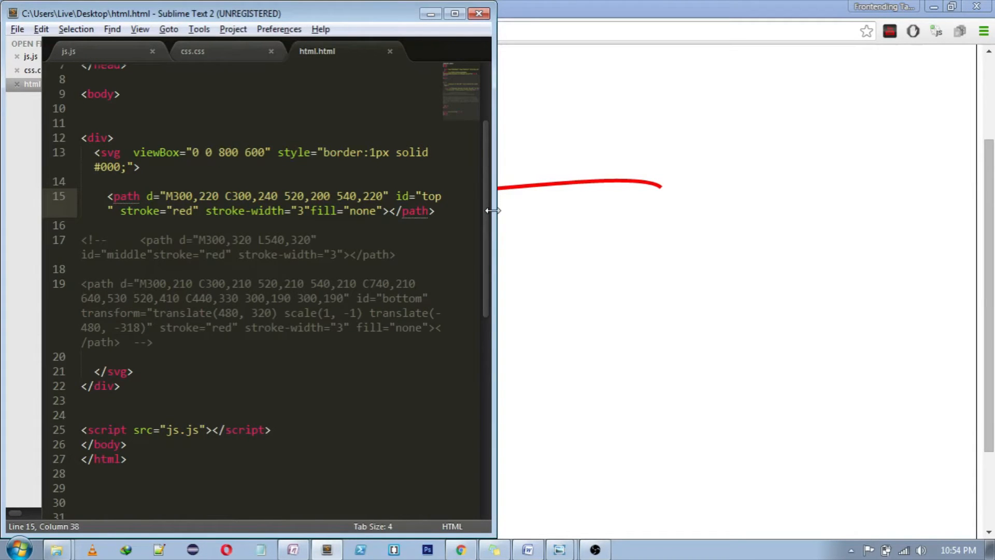
pyautogui.click(262, 196)
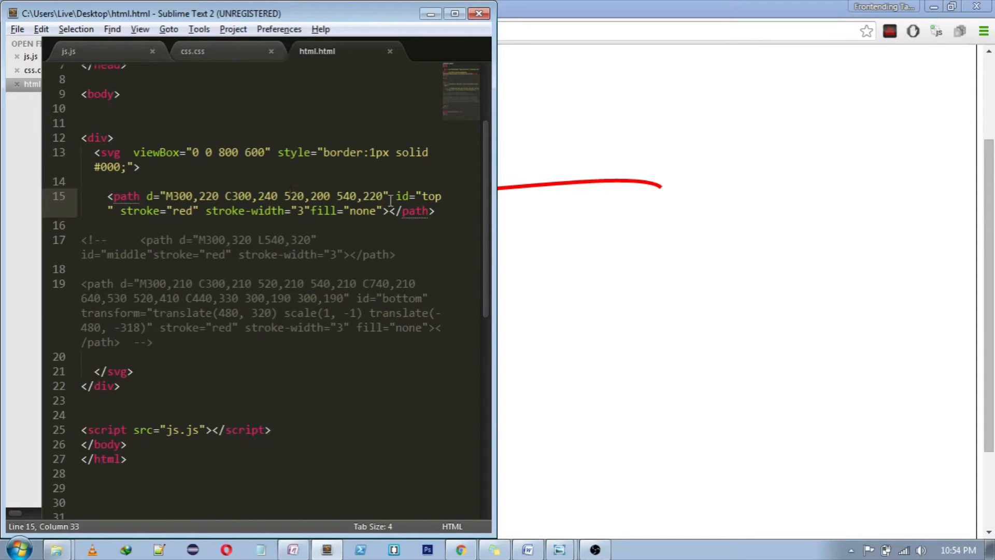
pyautogui.press('Backspace')
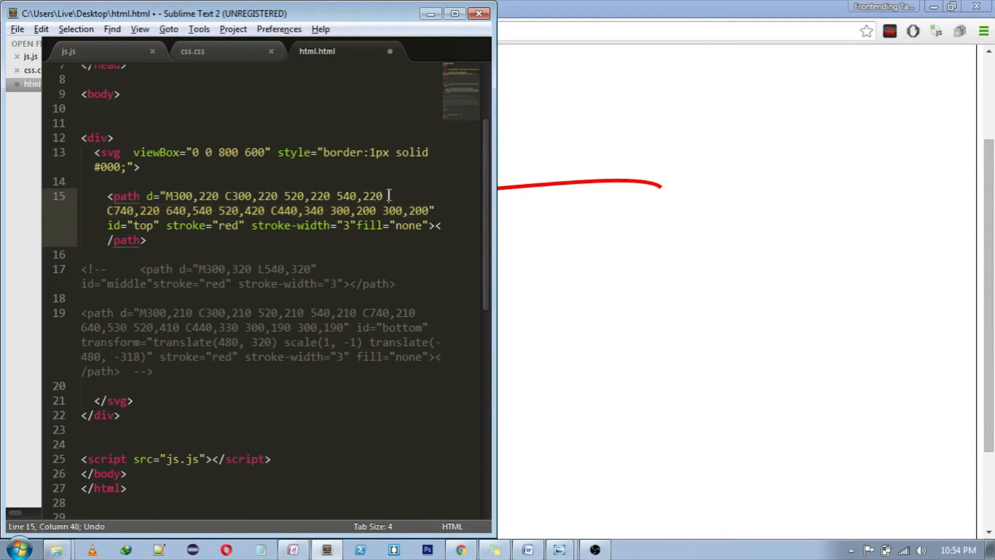
# Step: Restore the top path's full looping curve through 740,220 and 640,540, save, preview it, and move to the commented middle path
pyautogui.moveTo(224, 196); pyautogui.dragTo(386, 196)
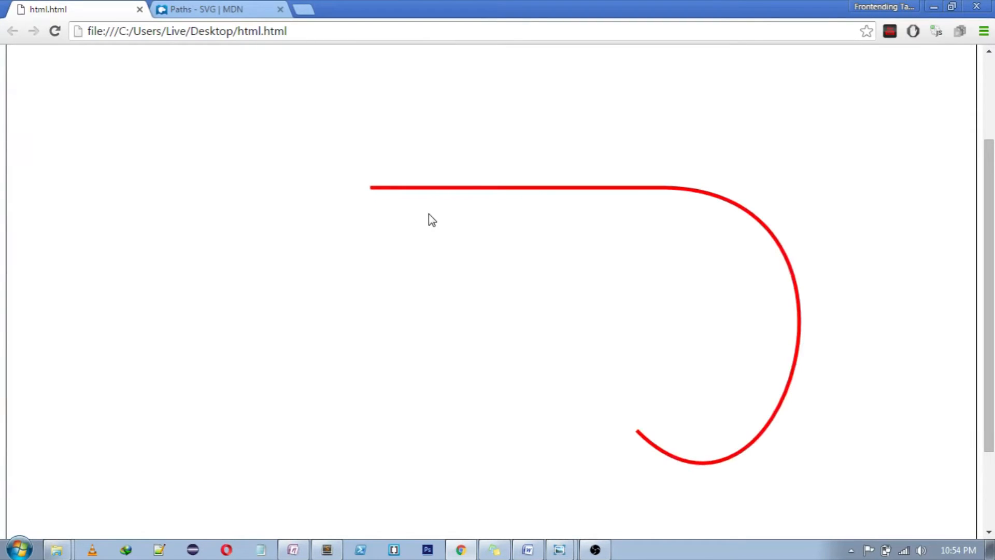
pyautogui.click(327, 550)
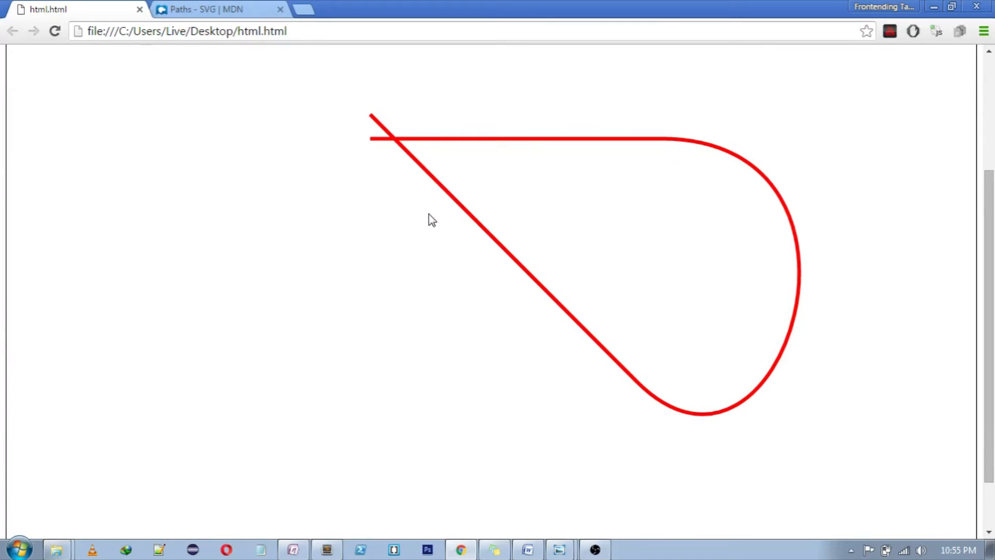
pyautogui.click(326, 549)
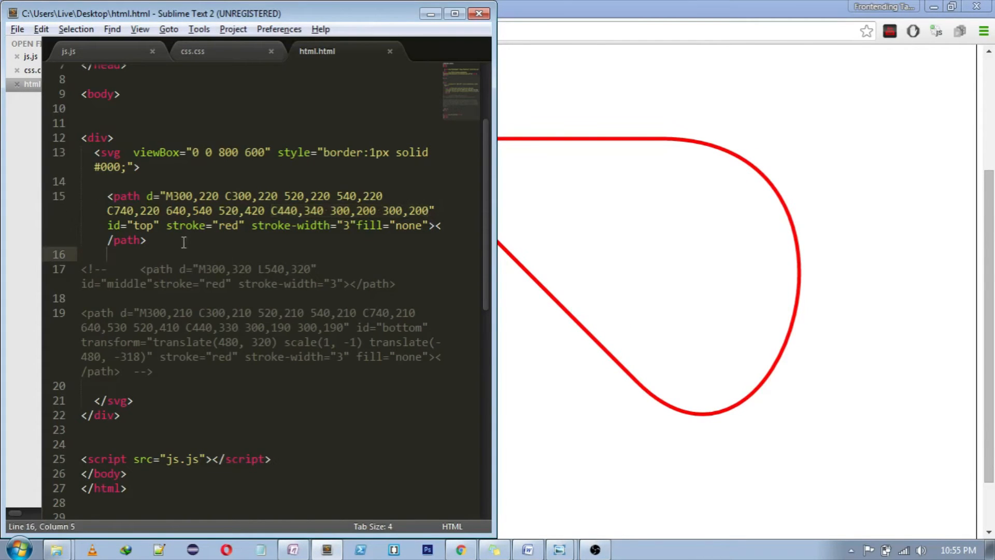
pyautogui.moveTo(106, 196); pyautogui.dragTo(146, 239)
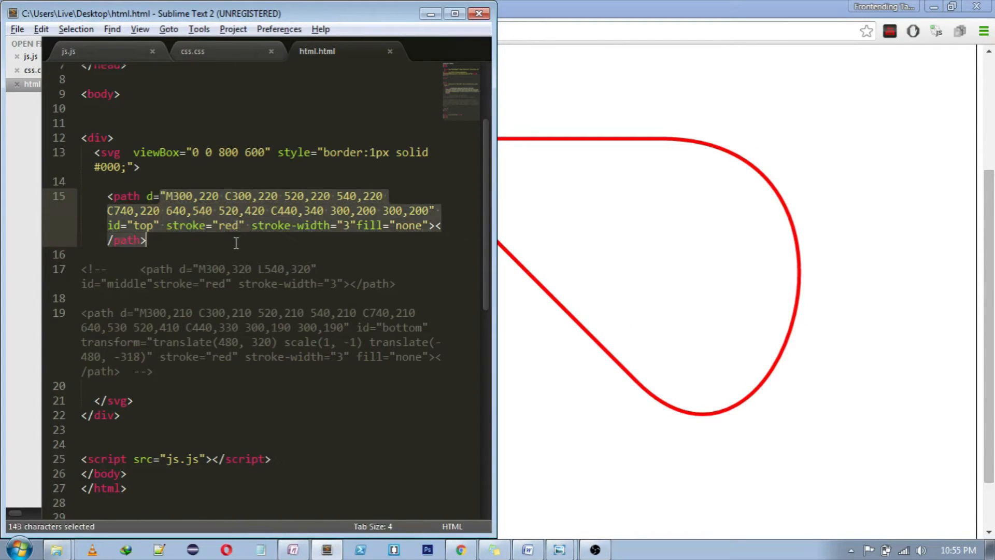
pyautogui.click(152, 239)
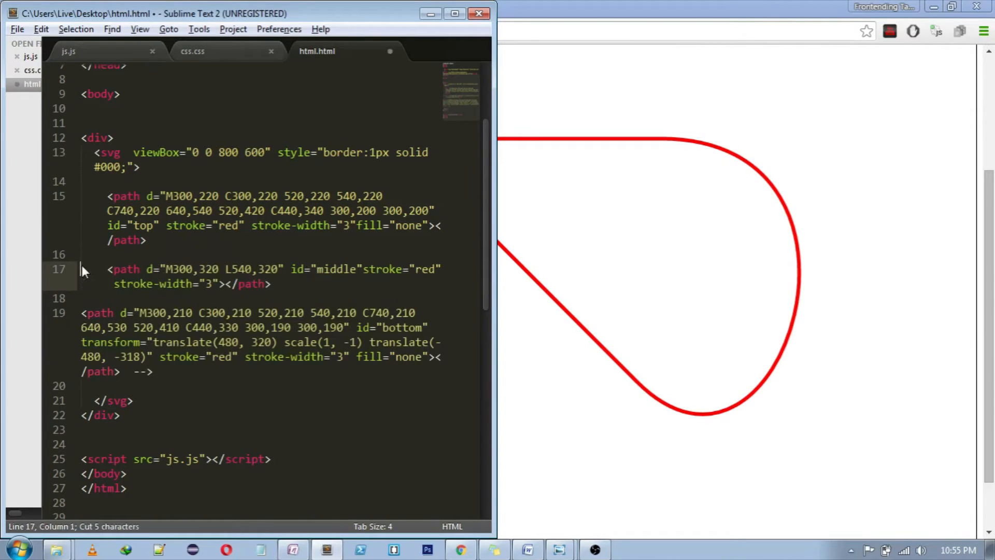
# Step: Uncomment the middle path in html.html and save so the middle line renders
pyautogui.write('<!--')
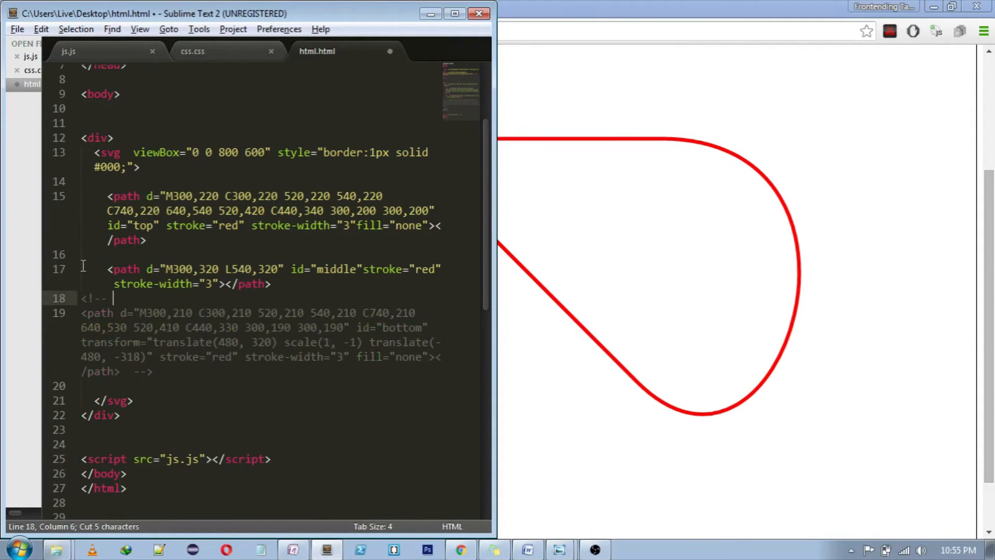
pyautogui.press('ctrl+s')
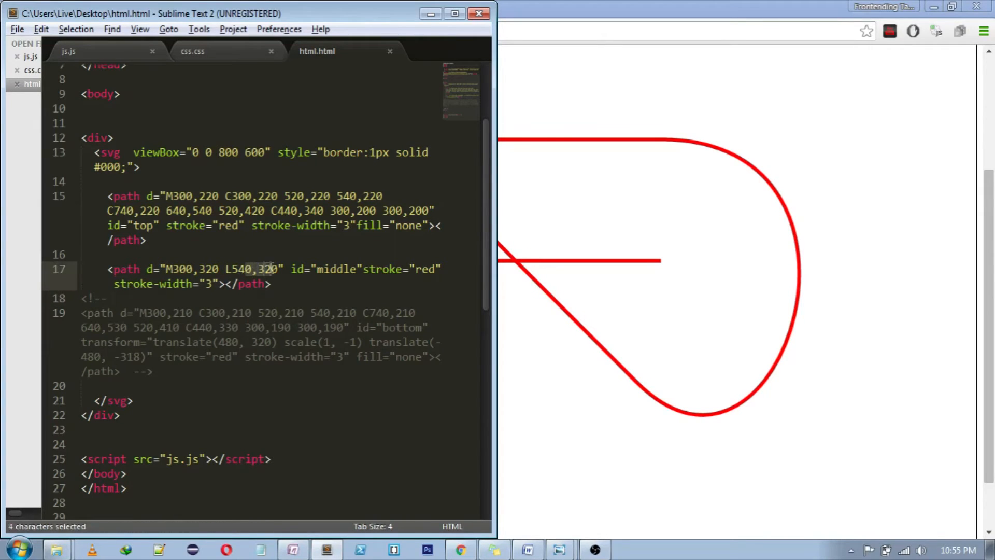
pyautogui.click(326, 268)
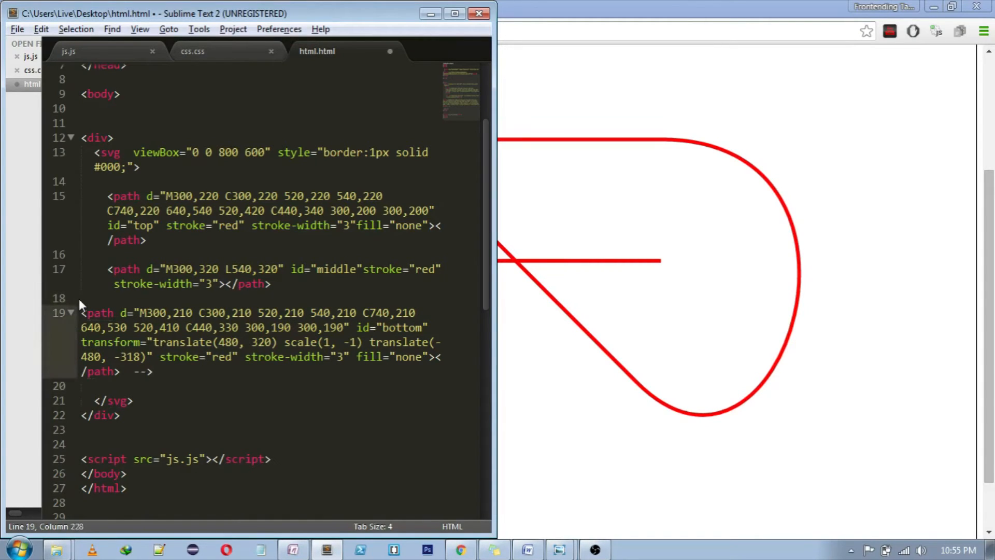
# Step: Remove the comment markers around the bottom path and save so all three paths render
pyautogui.press('ctrl+s')
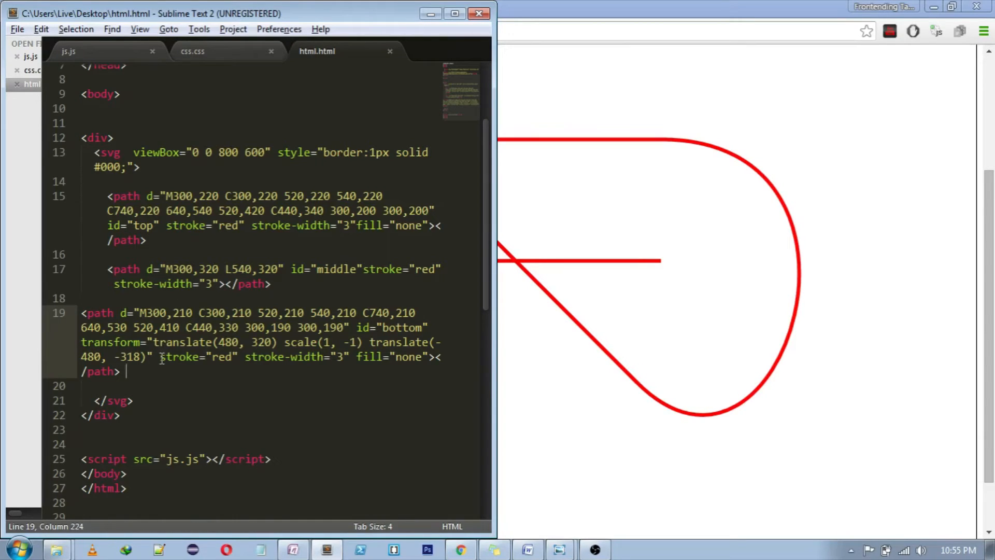
pyautogui.doubleClick(301, 342)
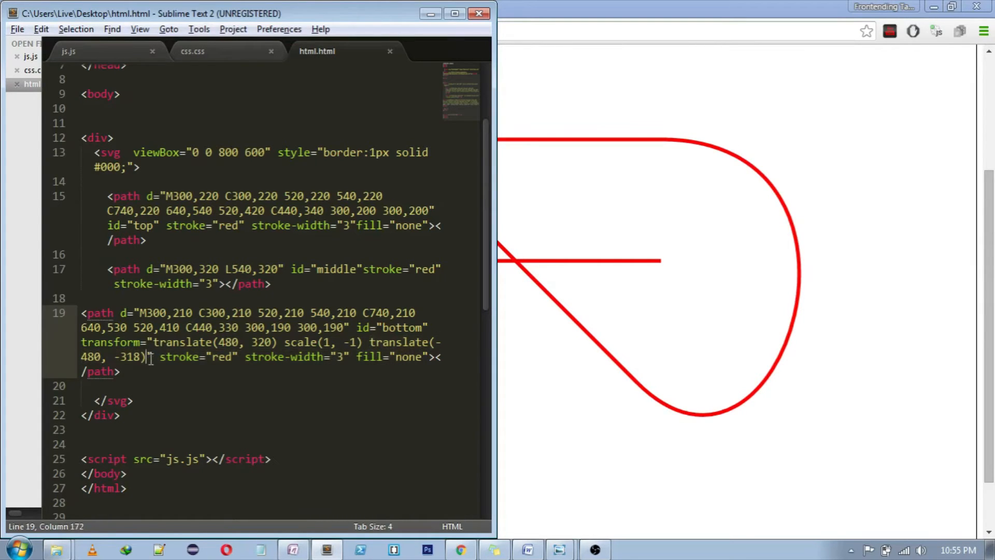
pyautogui.press('ctrl+s')
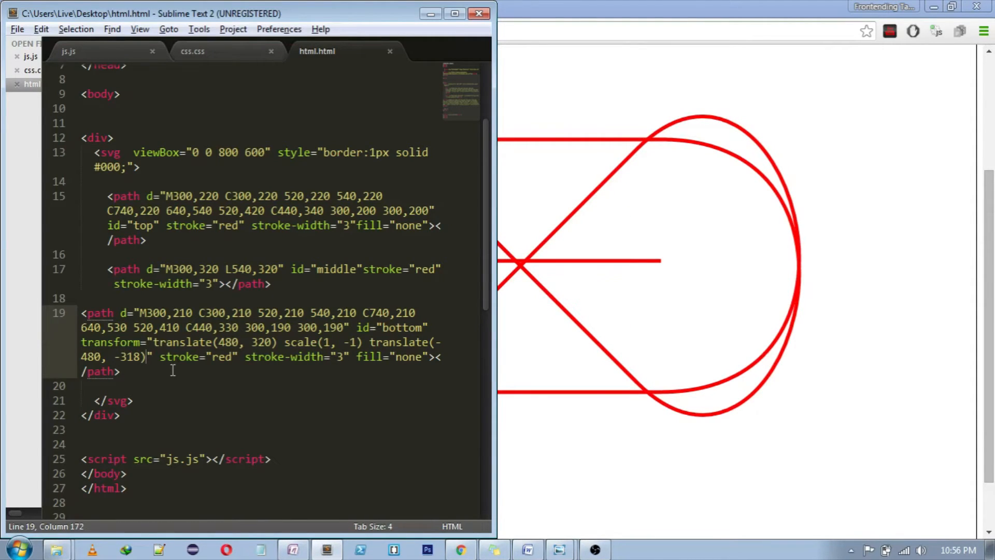
pyautogui.click(193, 51)
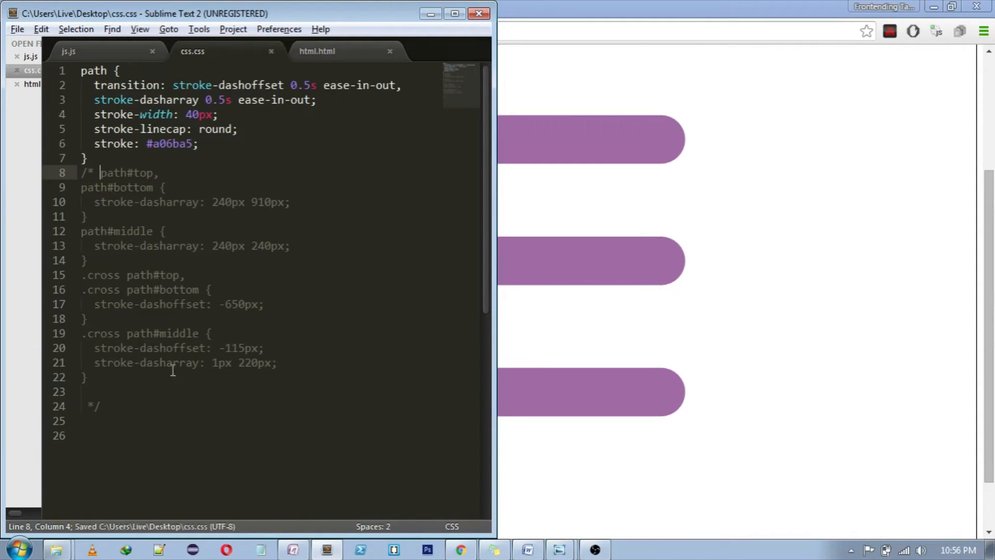
# Step: Wrap the dash-array and .cross rules in /* */, briefly disable stroke-width and round linecap, then restore them
pyautogui.click(461, 550)
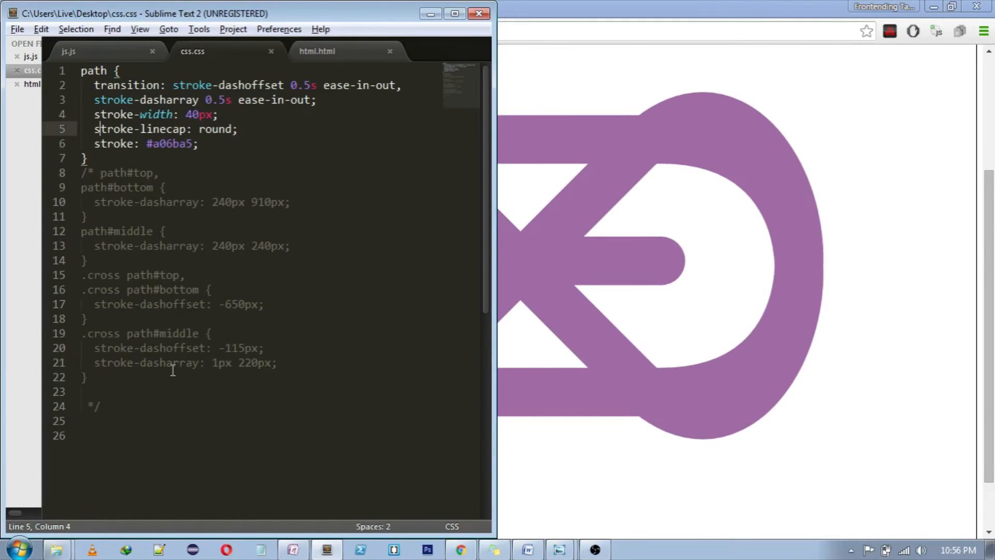
pyautogui.write('/*')
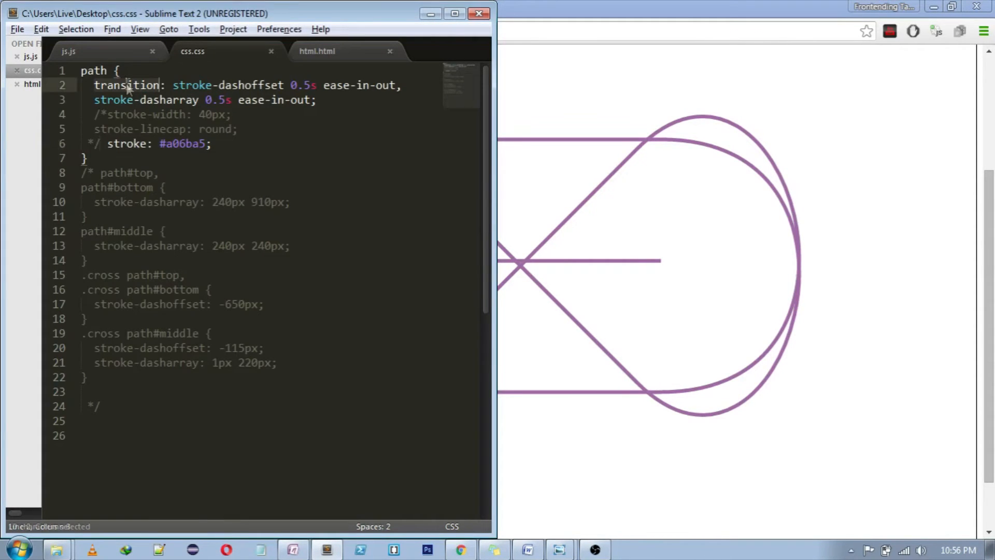
pyautogui.doubleClick(129, 85)
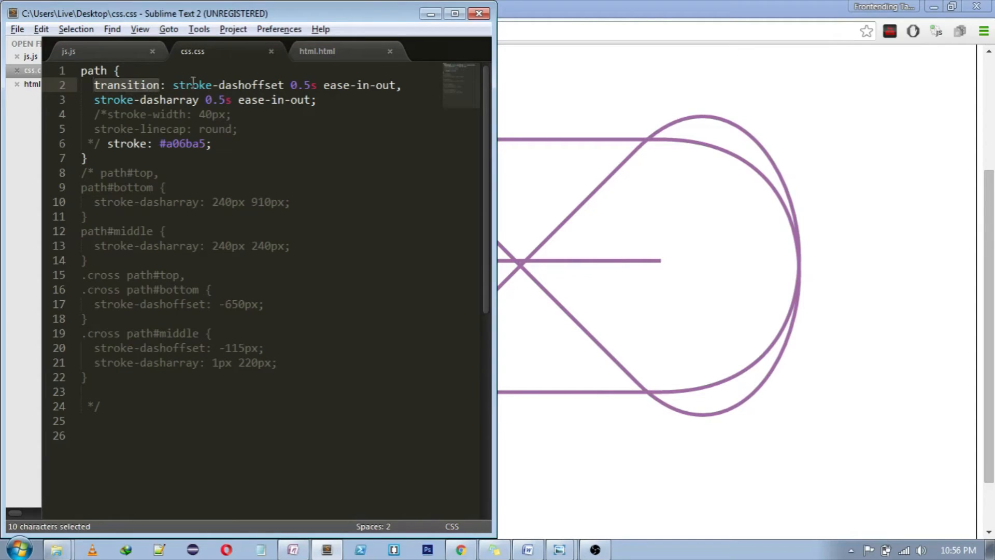
pyautogui.doubleClick(227, 85)
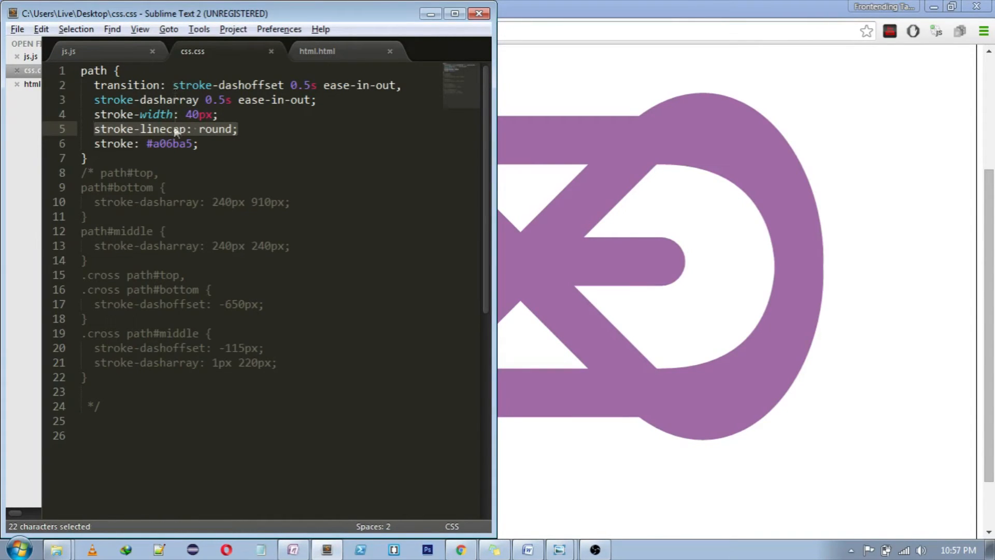
# Step: Delete the /* before path#top so the top and bottom dash-array rule applies again, and preview it
pyautogui.click(97, 173)
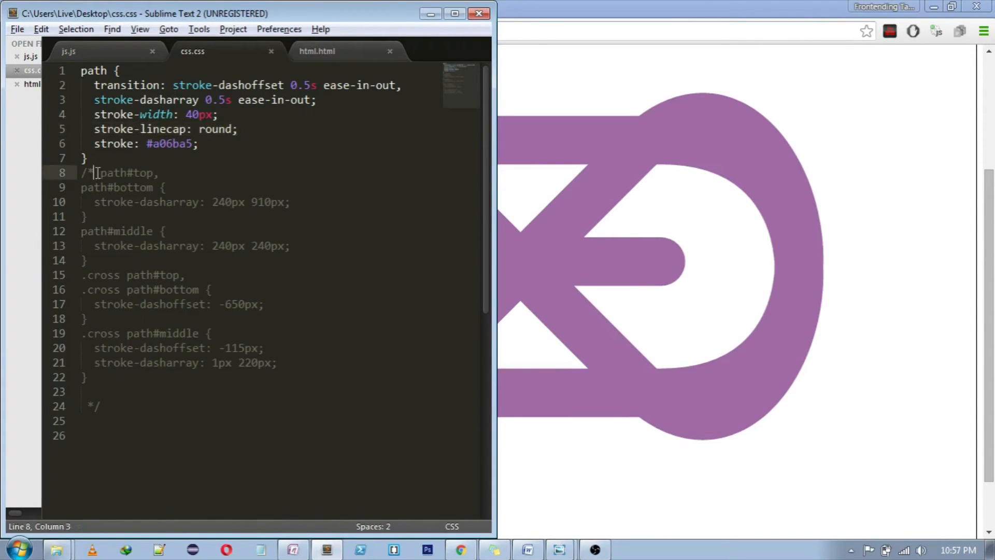
pyautogui.press('BackSpace')
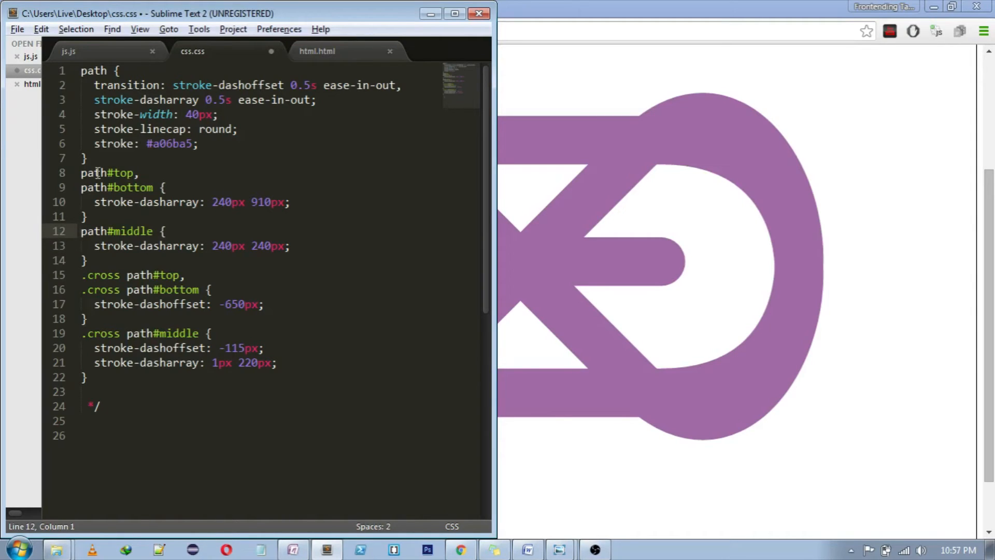
pyautogui.click(317, 52)
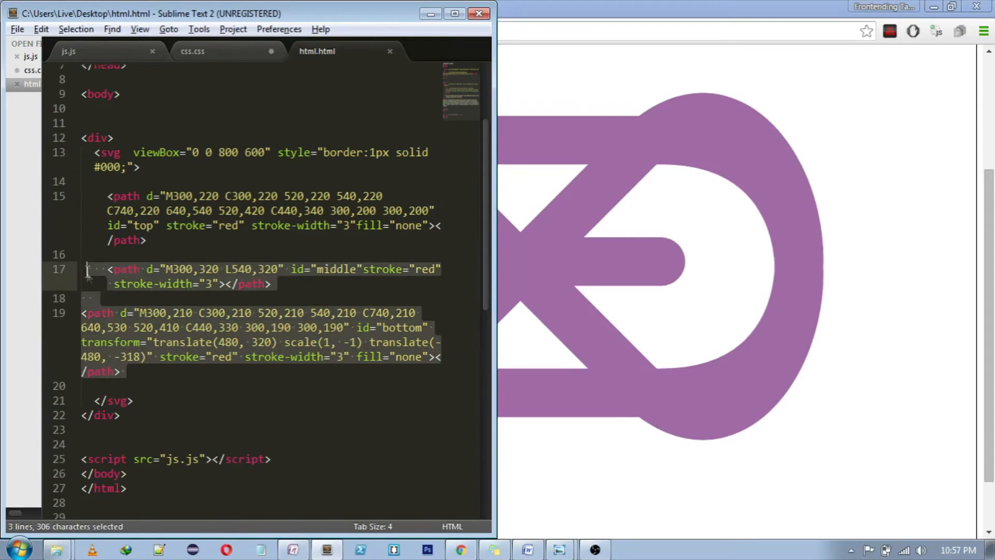
pyautogui.press('ctrl+/')
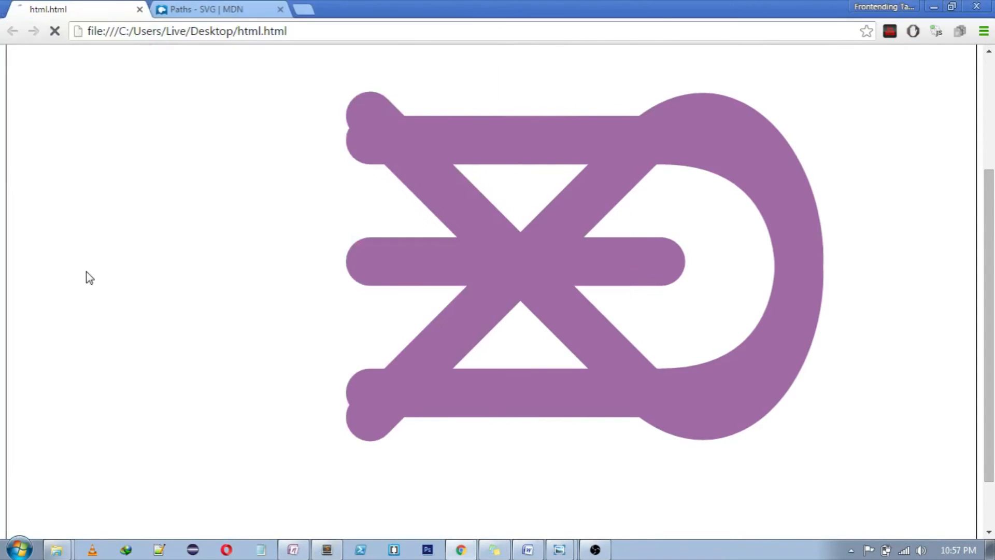
pyautogui.click(325, 549)
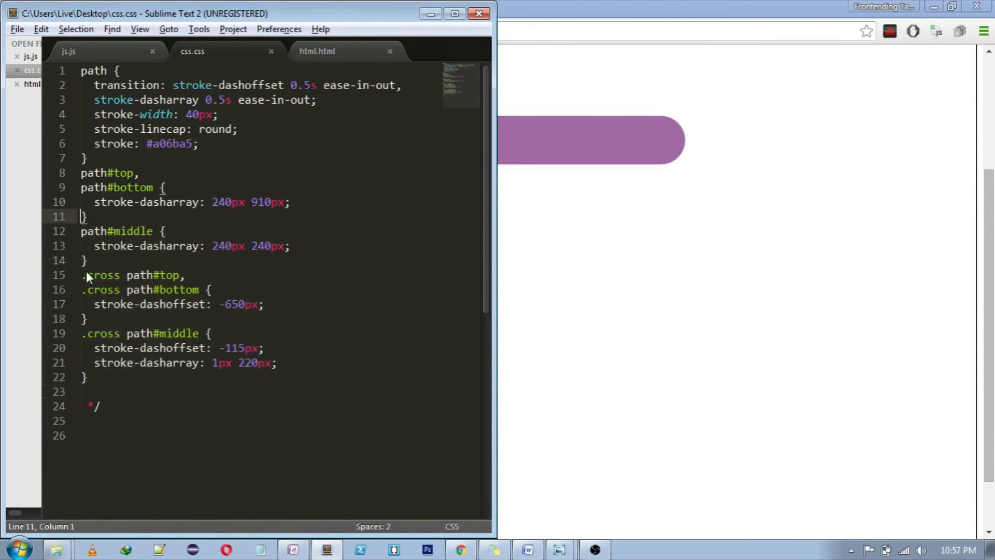
# Step: Comment out the path#middle rule, save, and check the top/bottom 240px 910px stroke-dasharray values
pyautogui.write('/*')
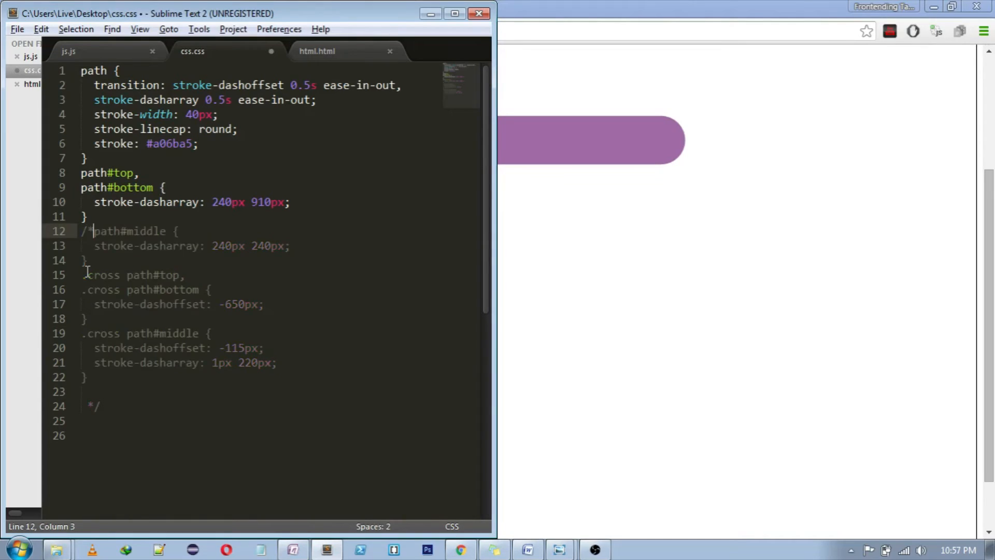
pyautogui.press('ctrl+s')
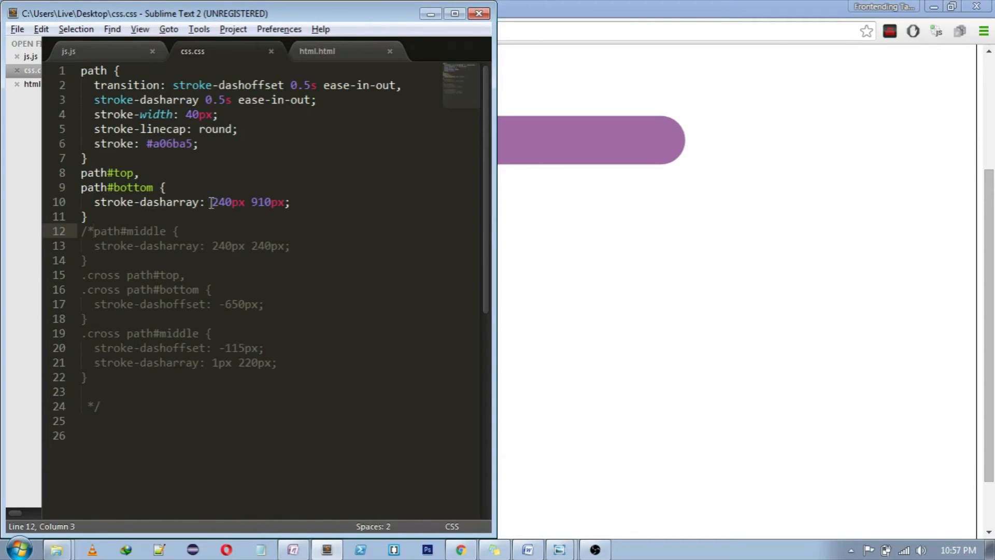
pyautogui.doubleClick(224, 203)
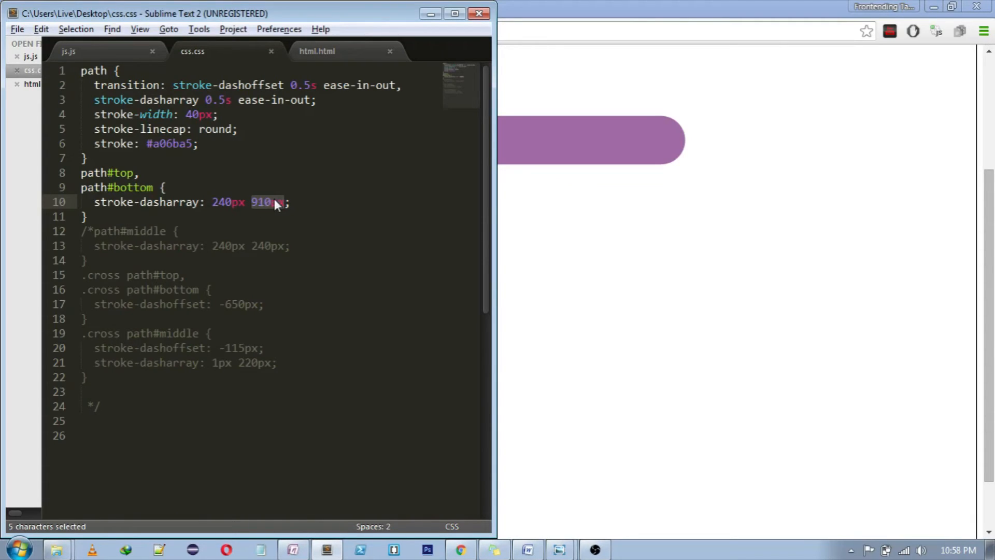
pyautogui.click(269, 202)
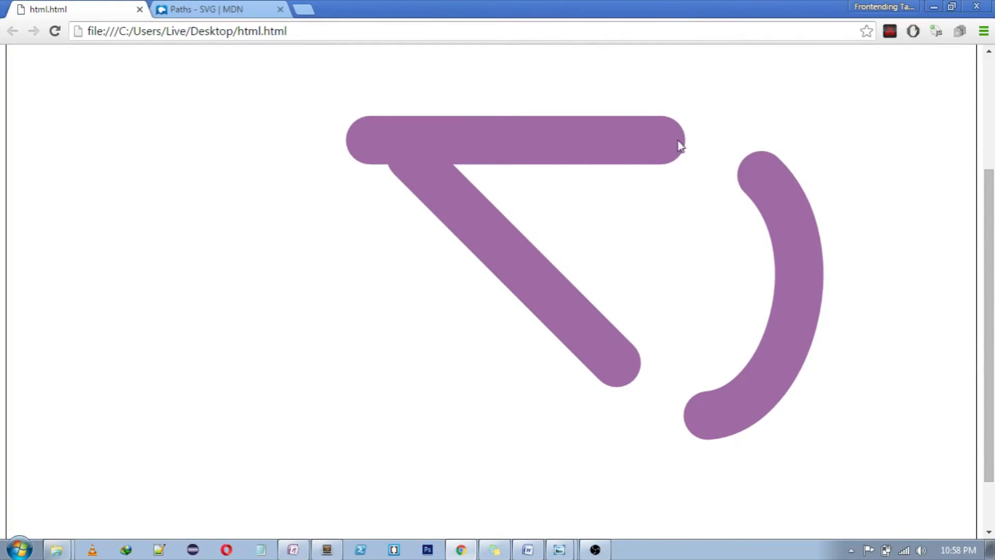
pyautogui.moveTo(581, 145)
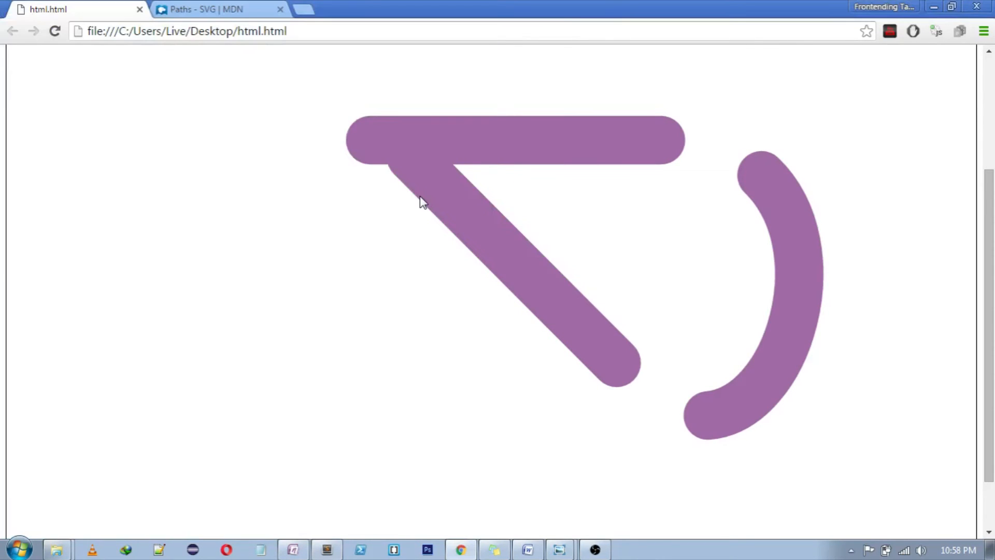
pyautogui.moveTo(620, 145)
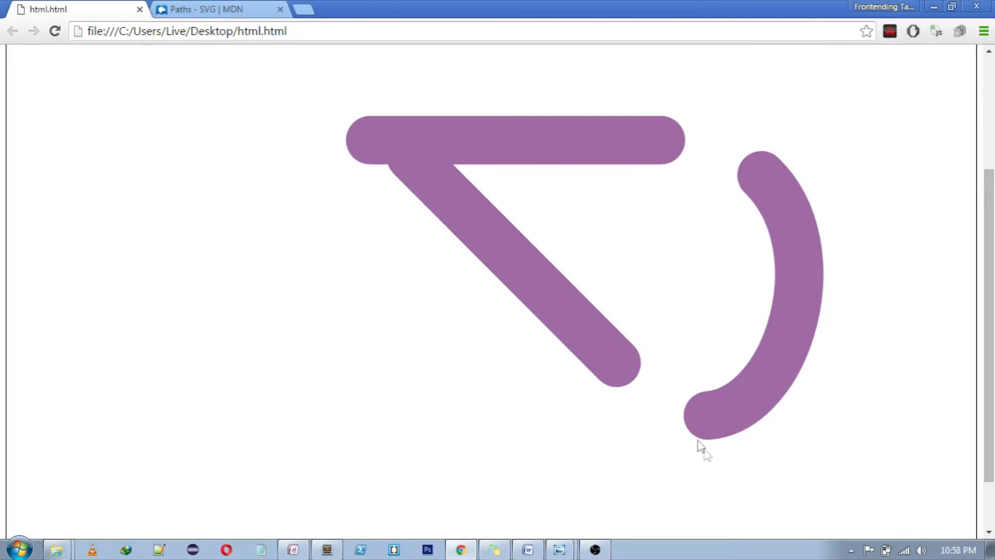
pyautogui.moveTo(407, 216)
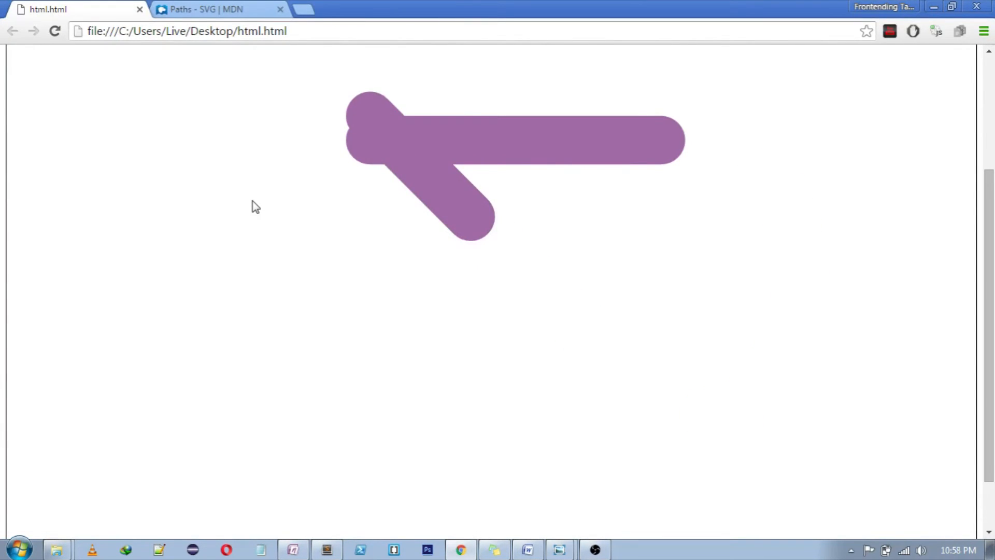
# Step: Set the top/bottom dash-array to 240px 940px, uncomment the middle 240px rule, and reload the Chrome preview
pyautogui.click(327, 550)
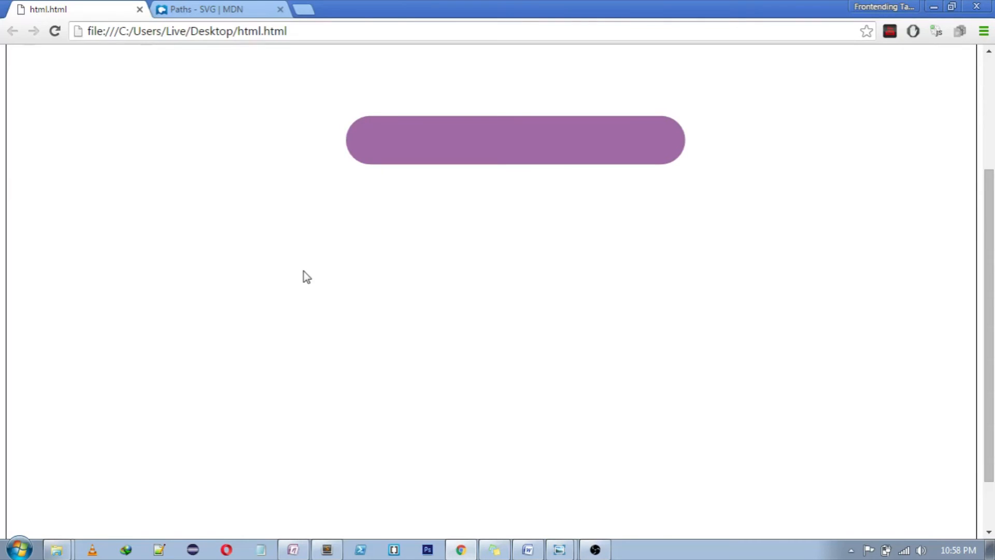
pyautogui.click(327, 549)
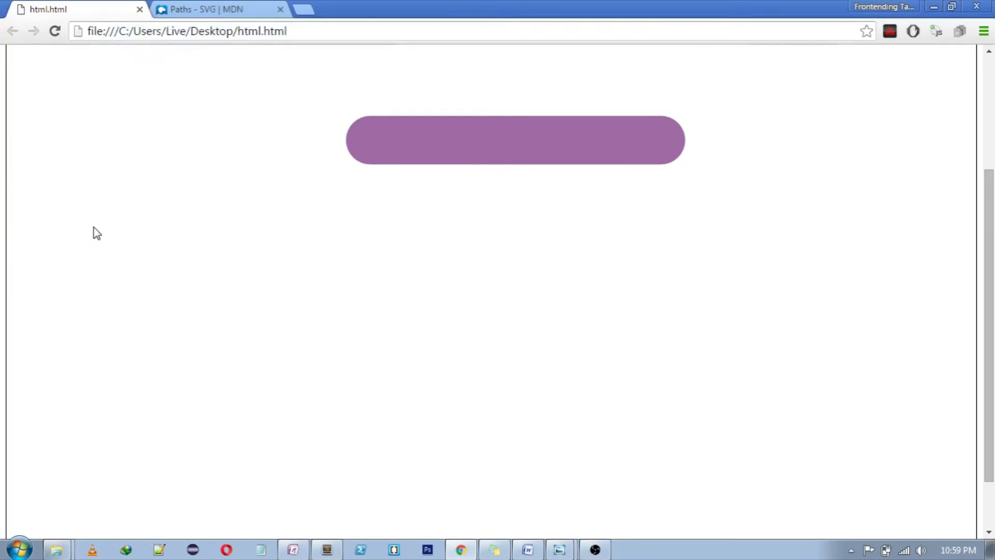
pyautogui.click(188, 30)
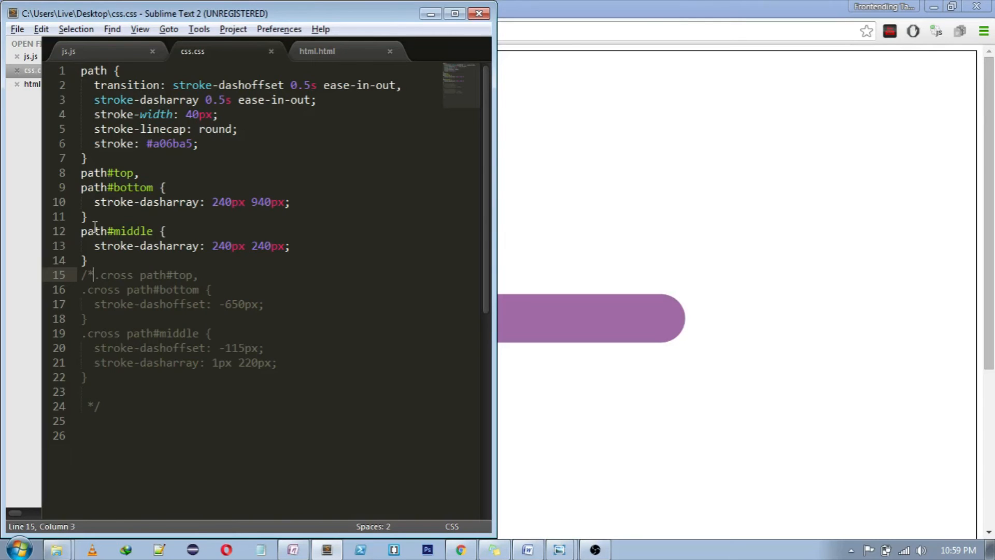
# Step: Check the preview, set path#top/path#bottom stroke-dasharray gap to 910px, save, and move to the HTML file
pyautogui.click(460, 549)
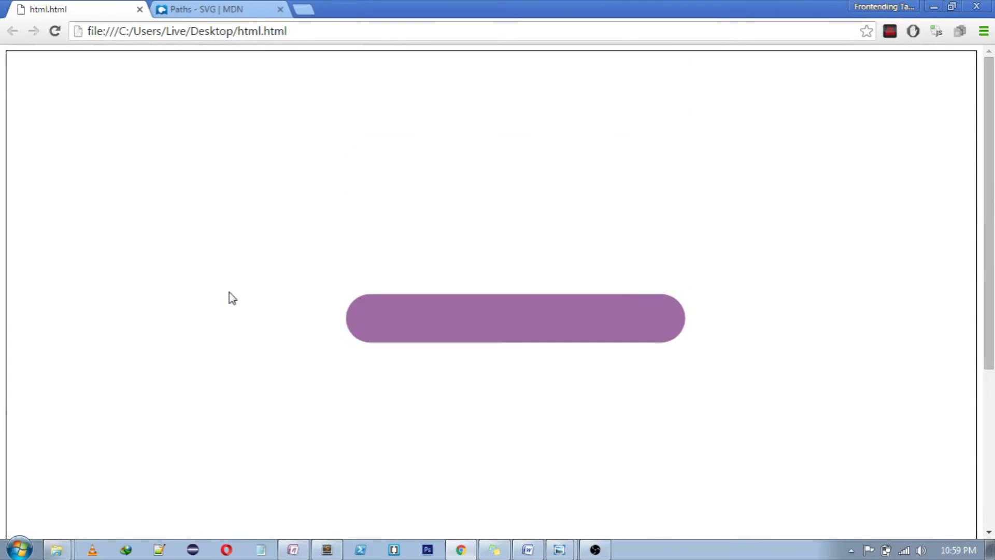
pyautogui.click(325, 549)
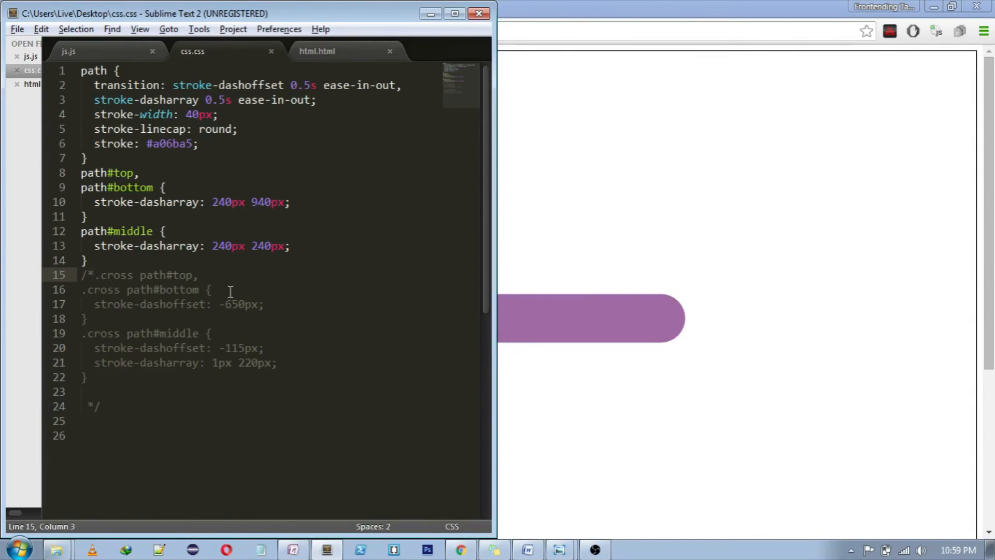
pyautogui.moveTo(138, 260)
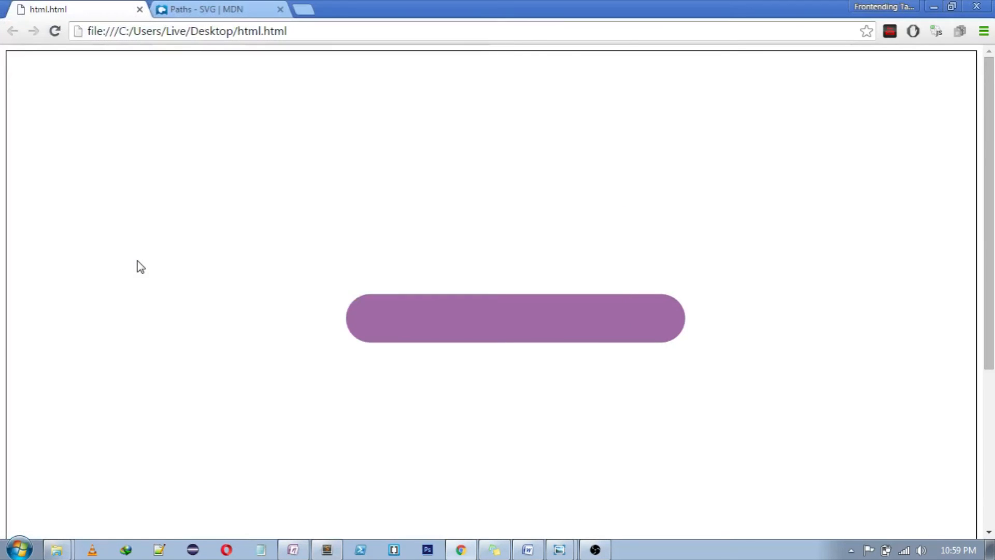
pyautogui.click(326, 550)
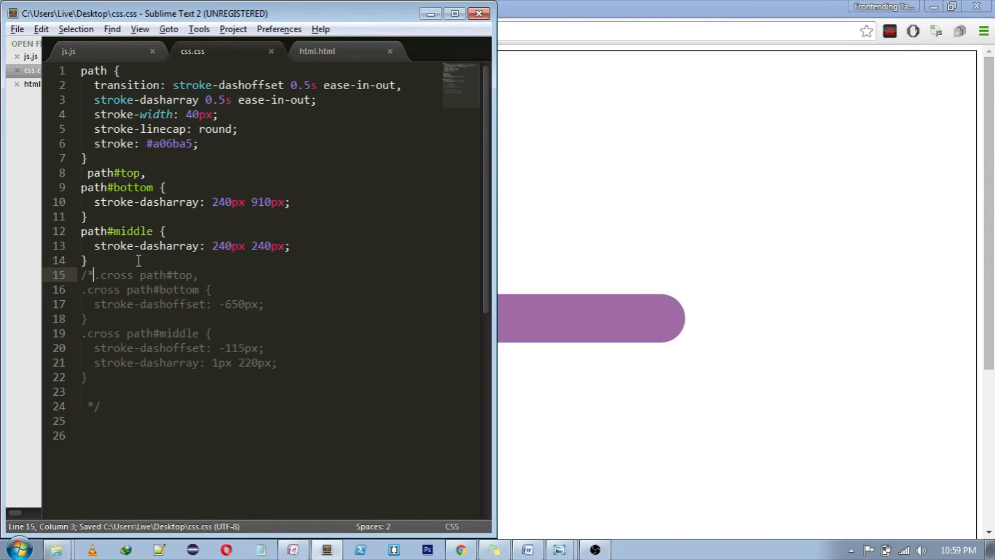
pyautogui.click(317, 51)
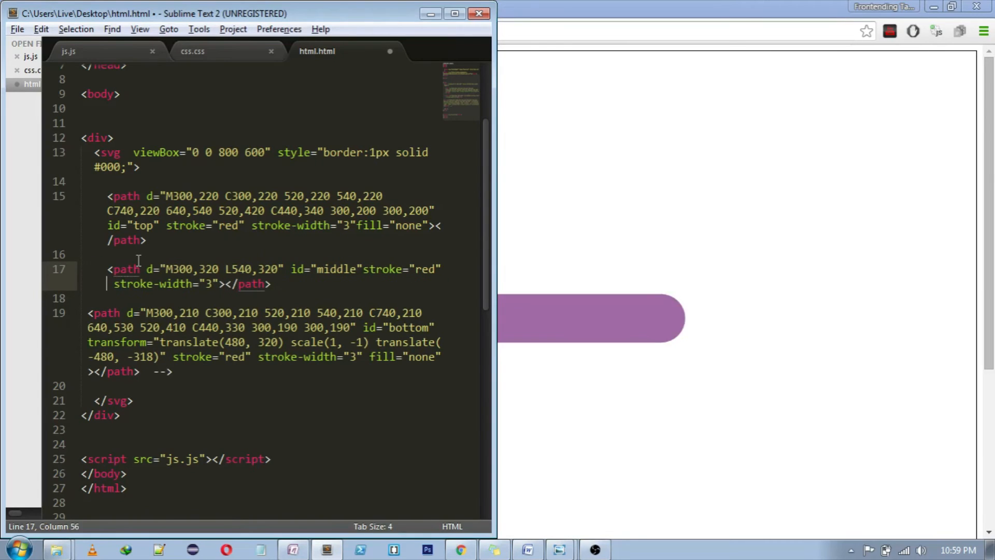
# Step: Add <!-- before the bottom <path> in html.html to hide it, then return to css.css
pyautogui.write('<')
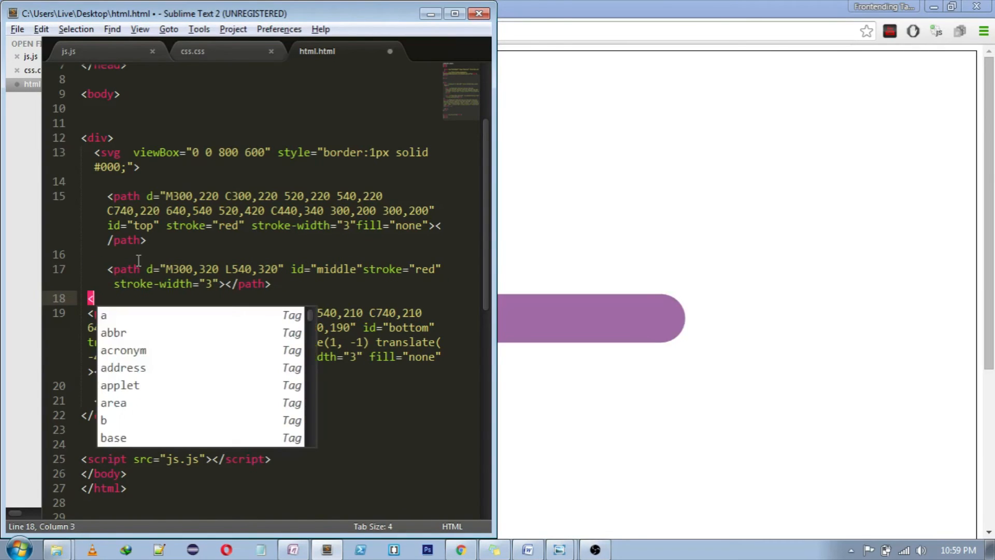
pyautogui.write('--')
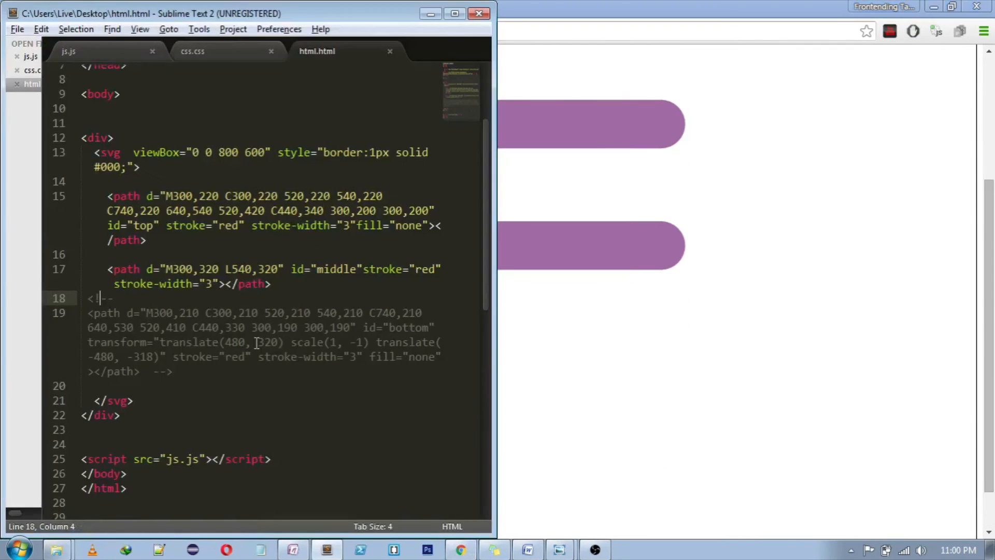
pyautogui.click(193, 51)
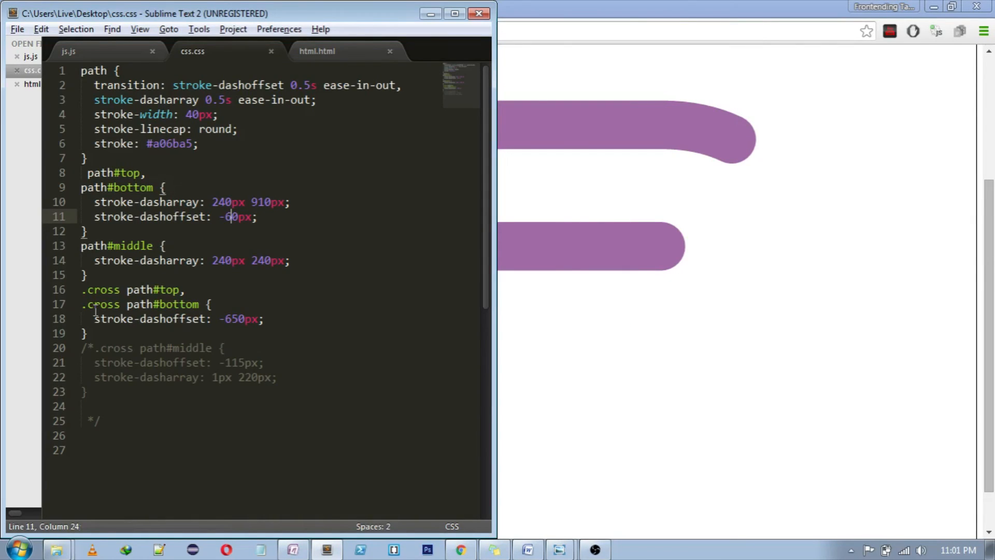
# Step: Delete the trial stroke-dashoffset line from the path#bottom rule
pyautogui.press('ctrl+shift+k')
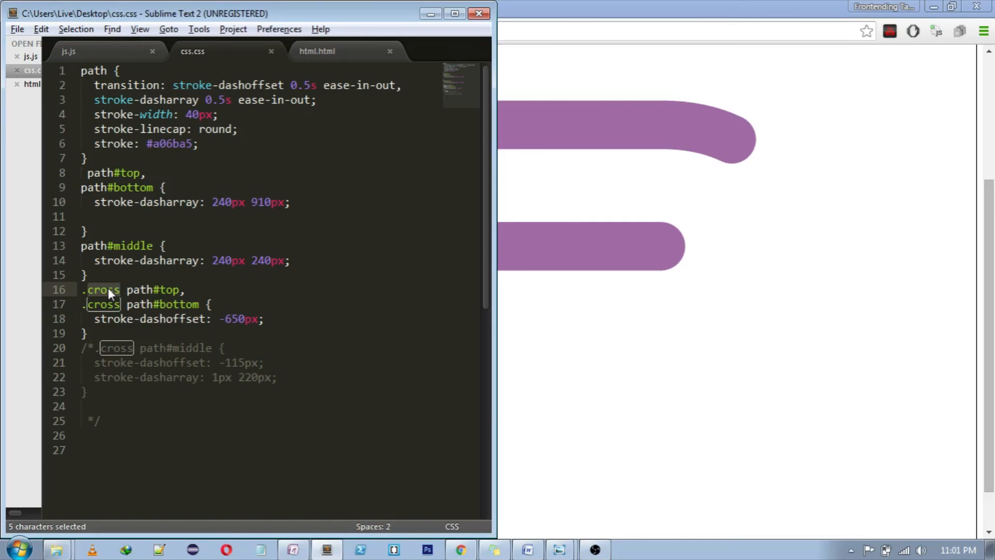
# Step: Remove the /* */ around .cross path#middle (-115px offset, 1px 220px dash-array) and save css.css
pyautogui.press('ctrl+s')
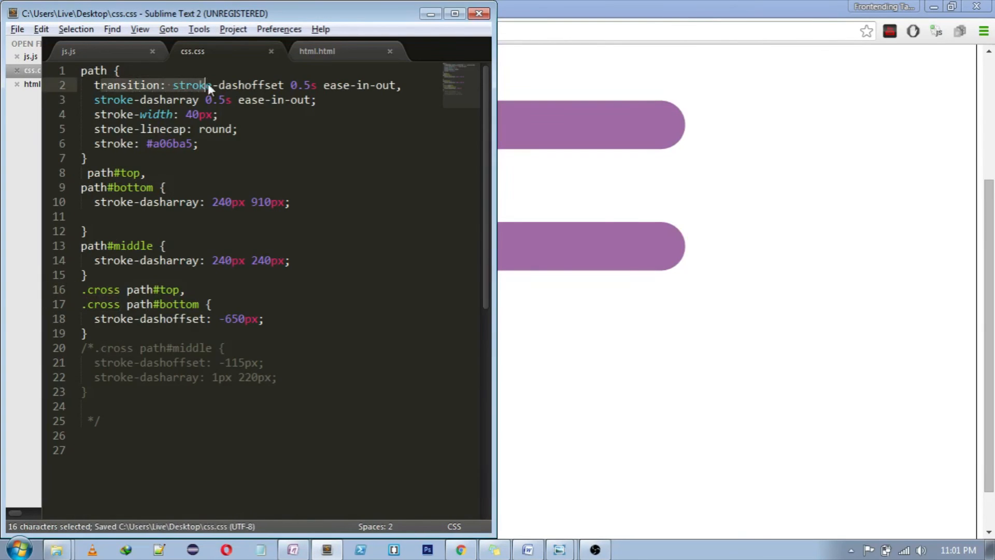
pyautogui.click(92, 348)
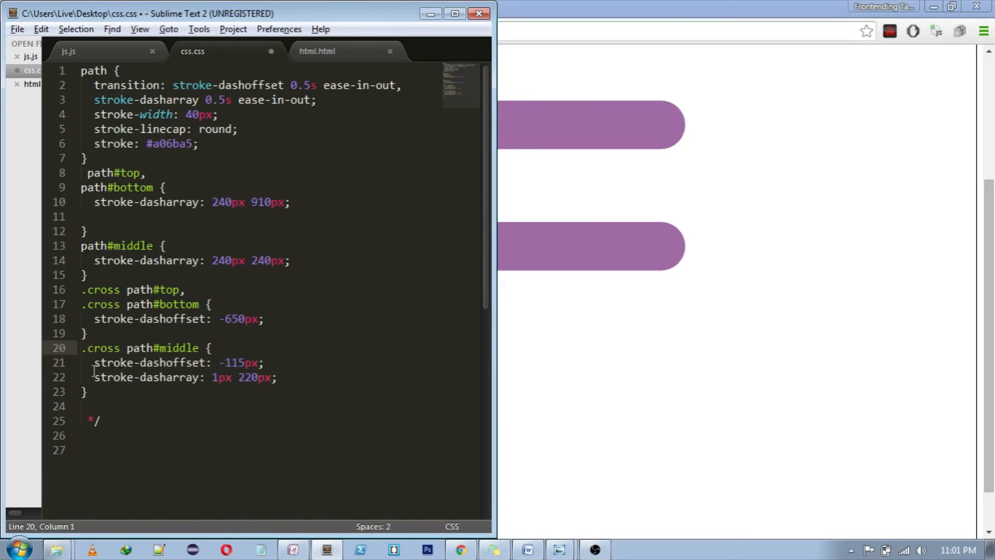
pyautogui.click(215, 377)
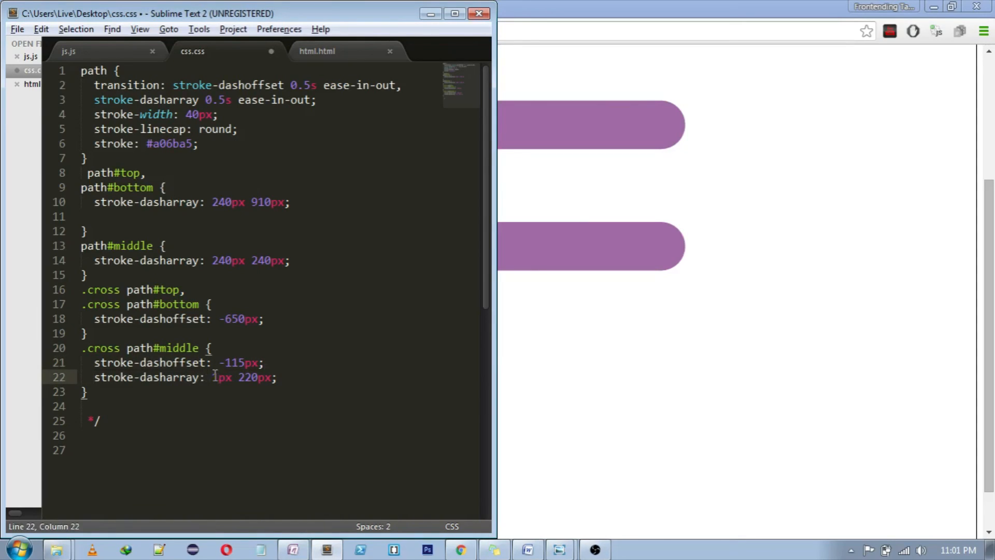
pyautogui.press('ctrl+s')
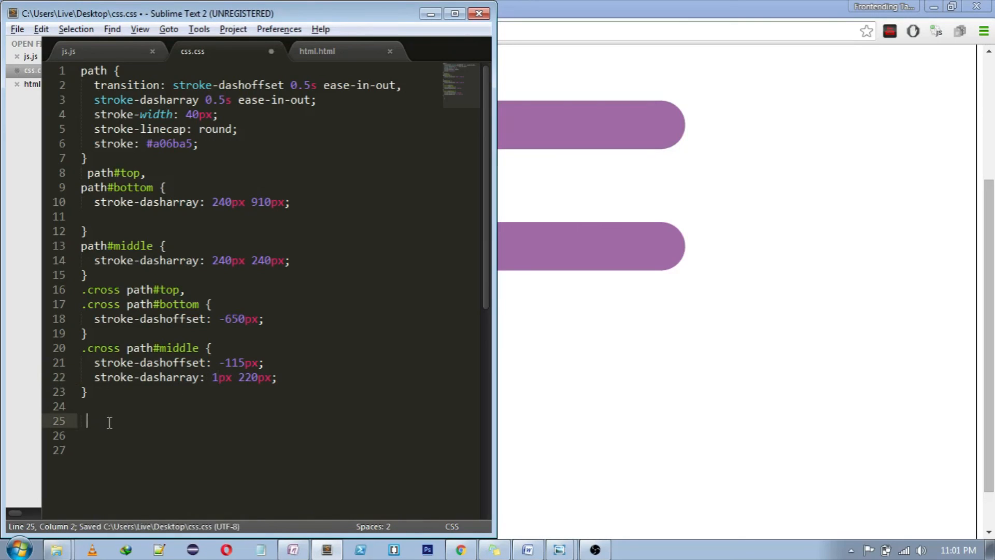
# Step: Delete the <!-- before the bottom path in html.html, glance at js.js, and return to css.css
pyautogui.click(317, 51)
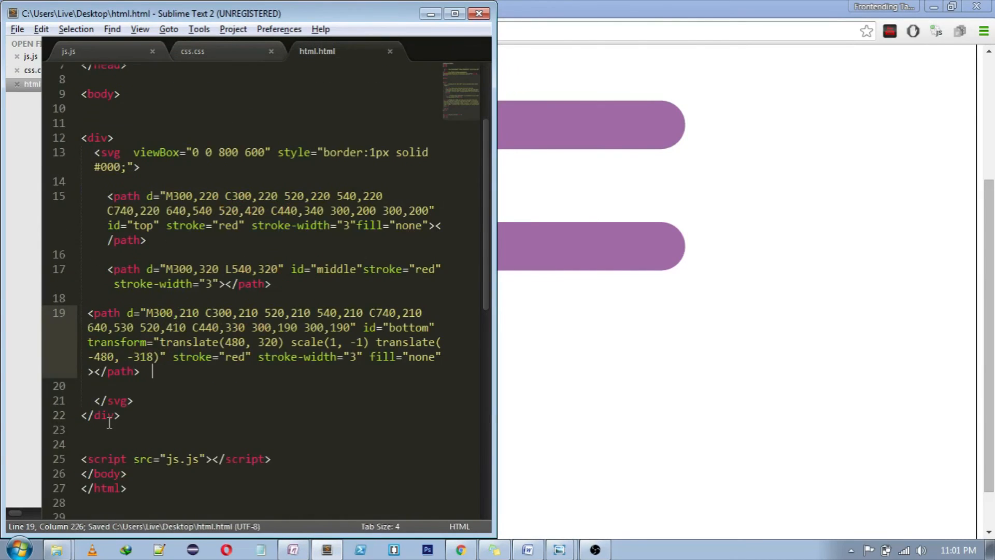
pyautogui.click(69, 50)
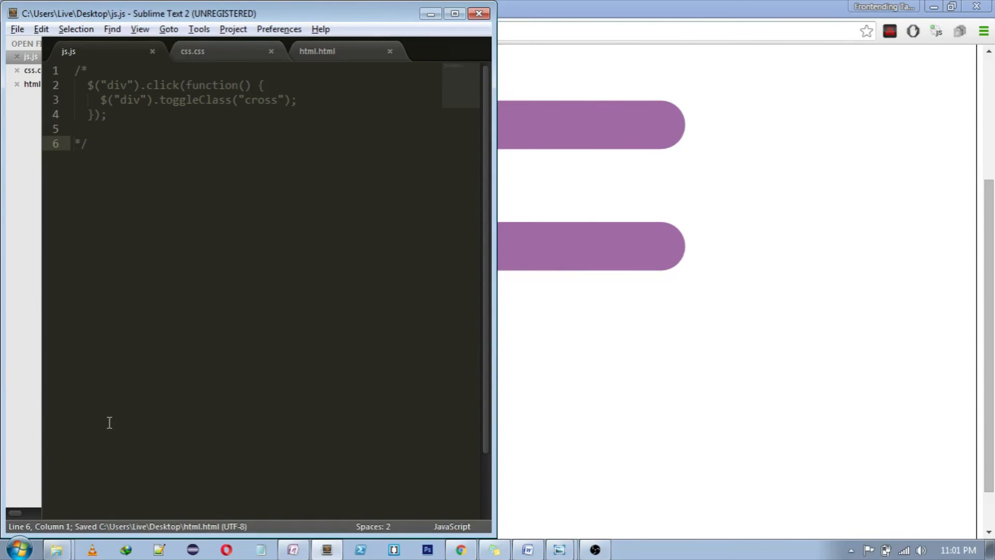
pyautogui.press('Backspace')
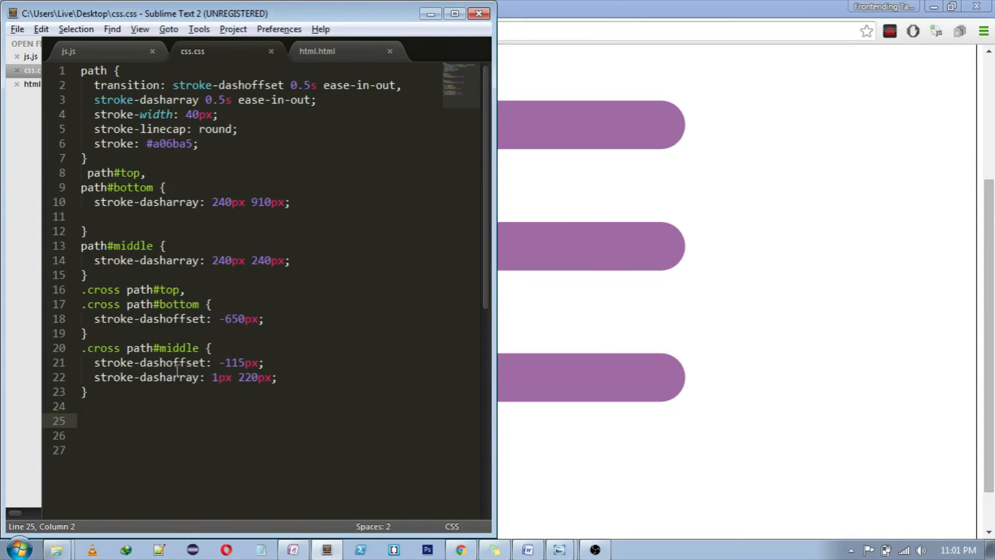
pyautogui.moveTo(94, 378); pyautogui.dragTo(207, 377)
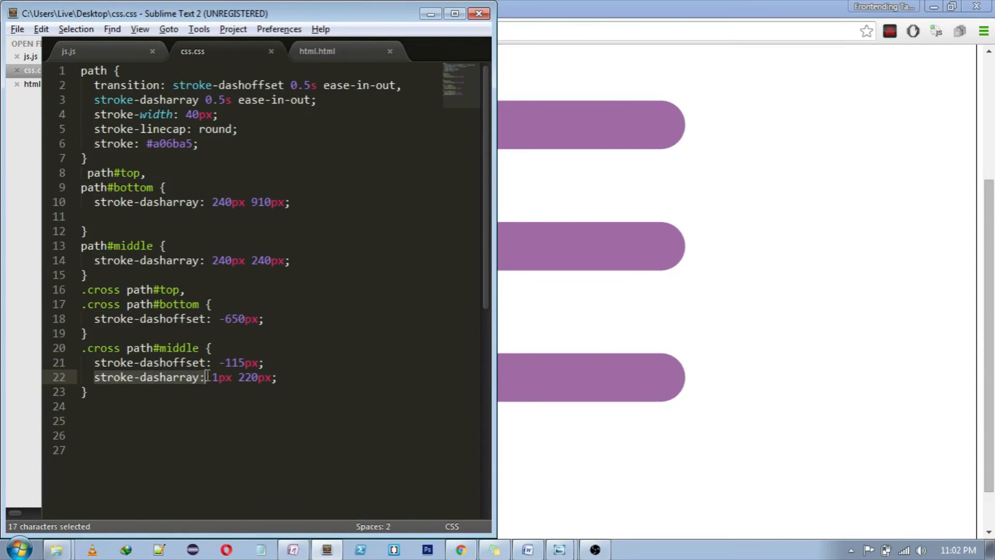
pyautogui.moveTo(207, 378); pyautogui.dragTo(270, 378)
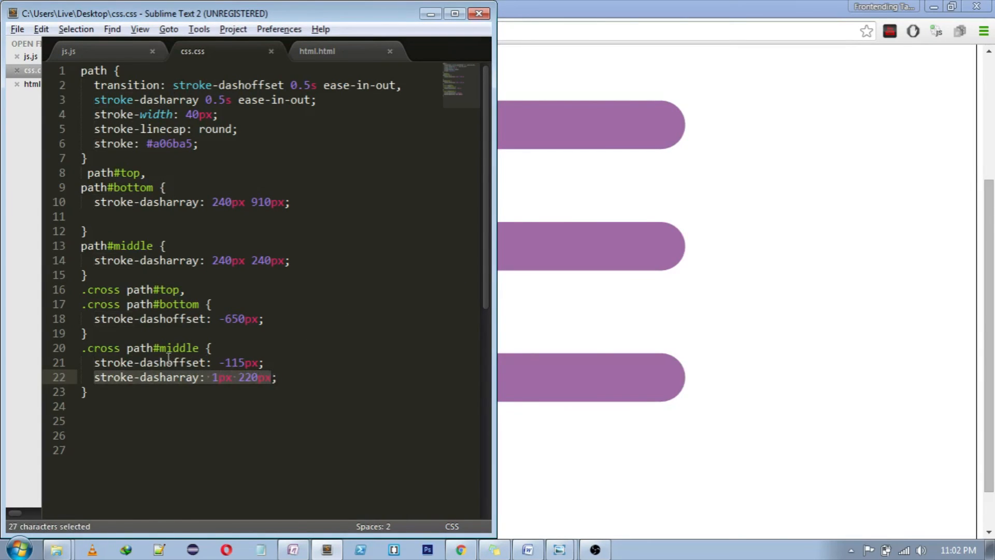
pyautogui.click(184, 378)
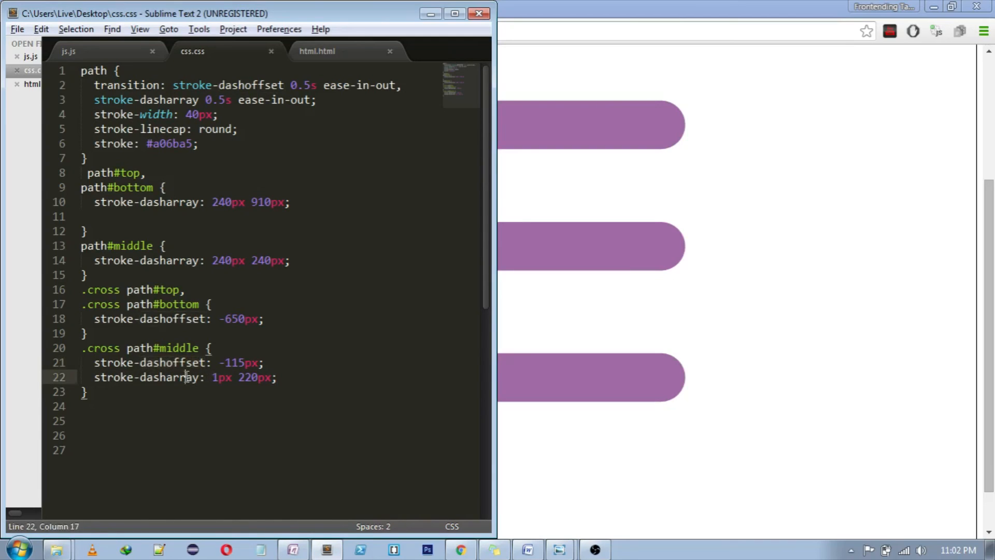
pyautogui.doubleClick(222, 378)
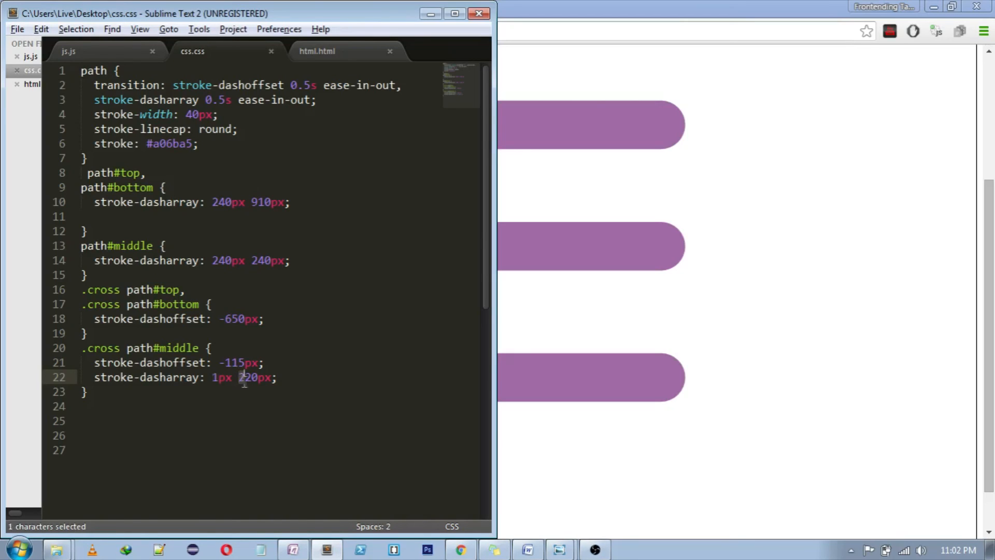
pyautogui.doubleClick(250, 377)
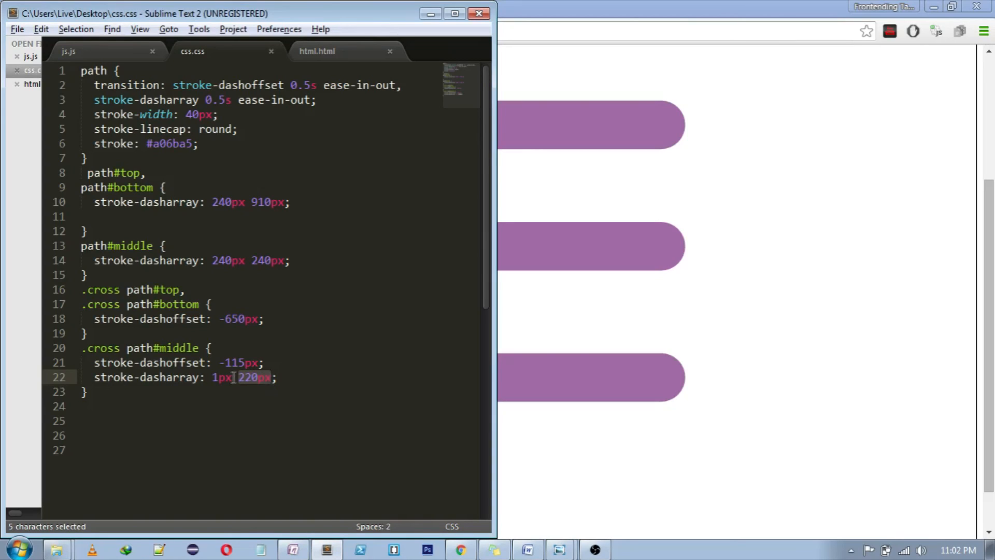
pyautogui.click(222, 377)
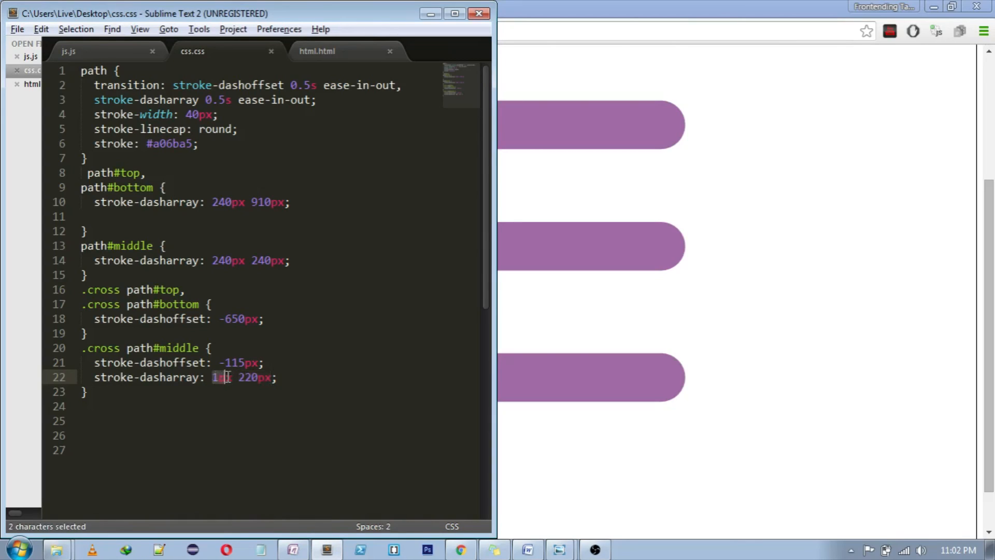